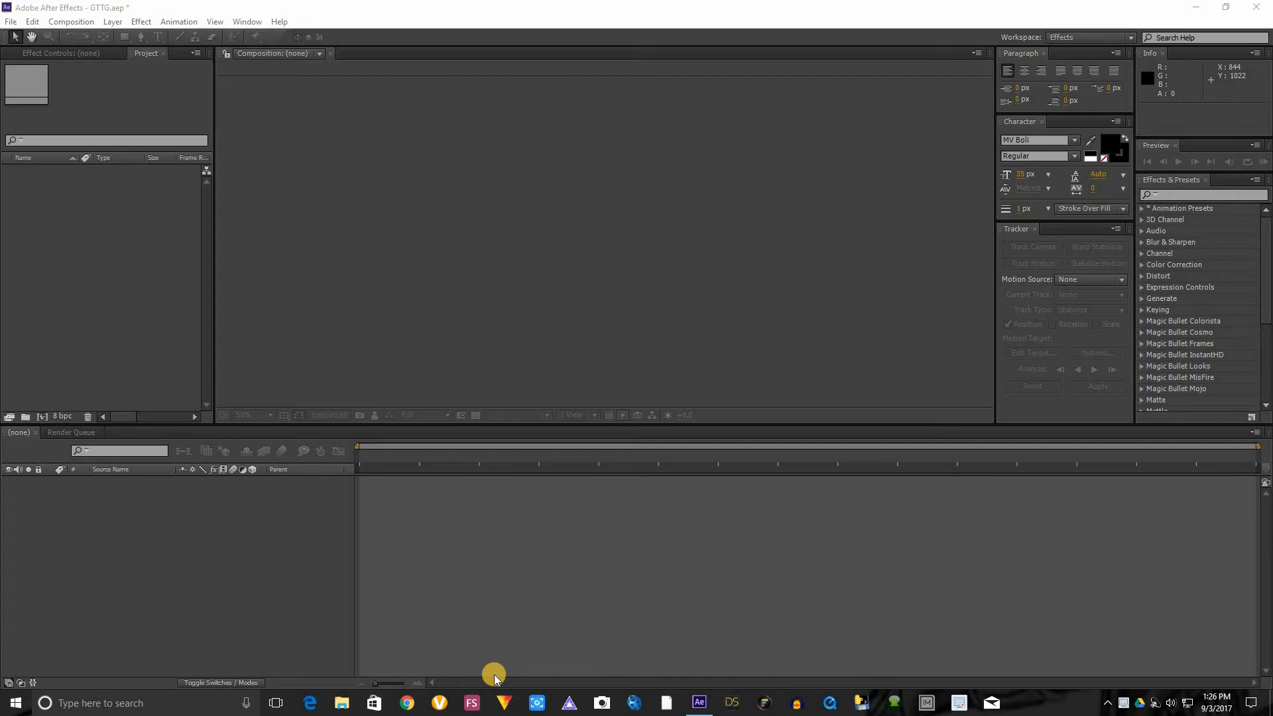
mouse_move(511, 635)
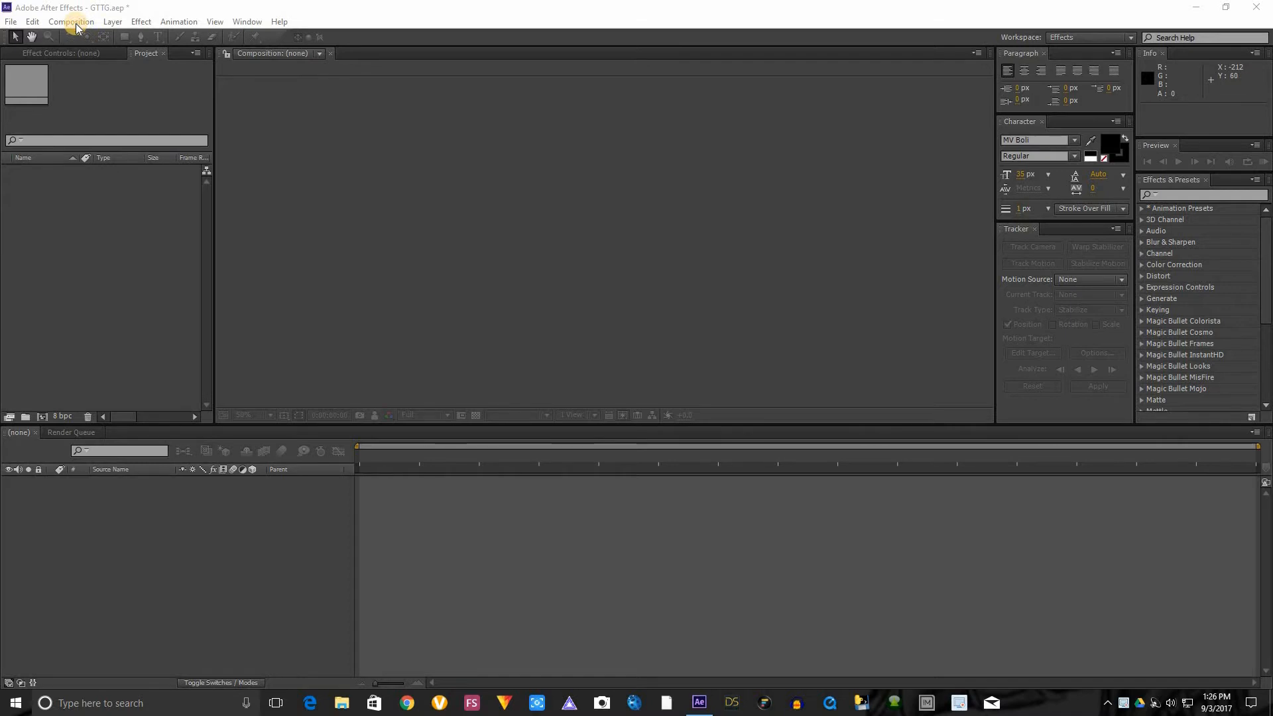
Step: Create Comp 1 at 1920×1080, 24 fps with the HDTV 1080 24 preset
click(71, 22)
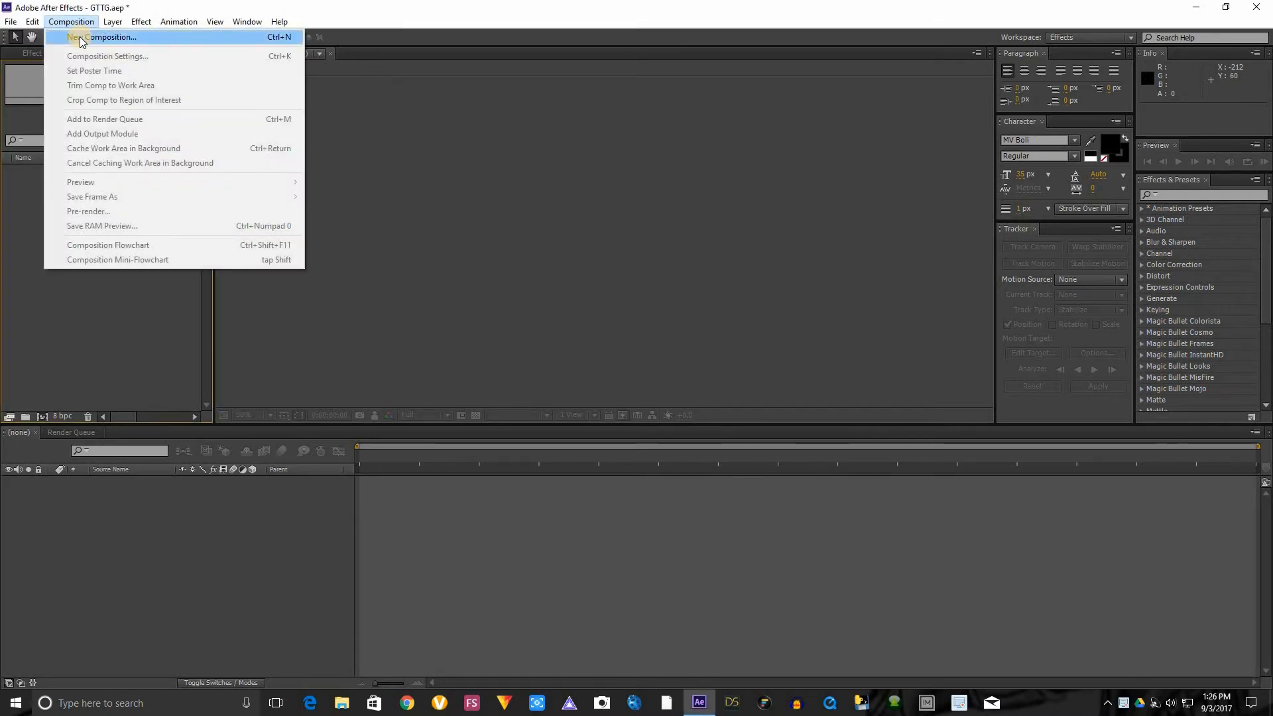
click(106, 36)
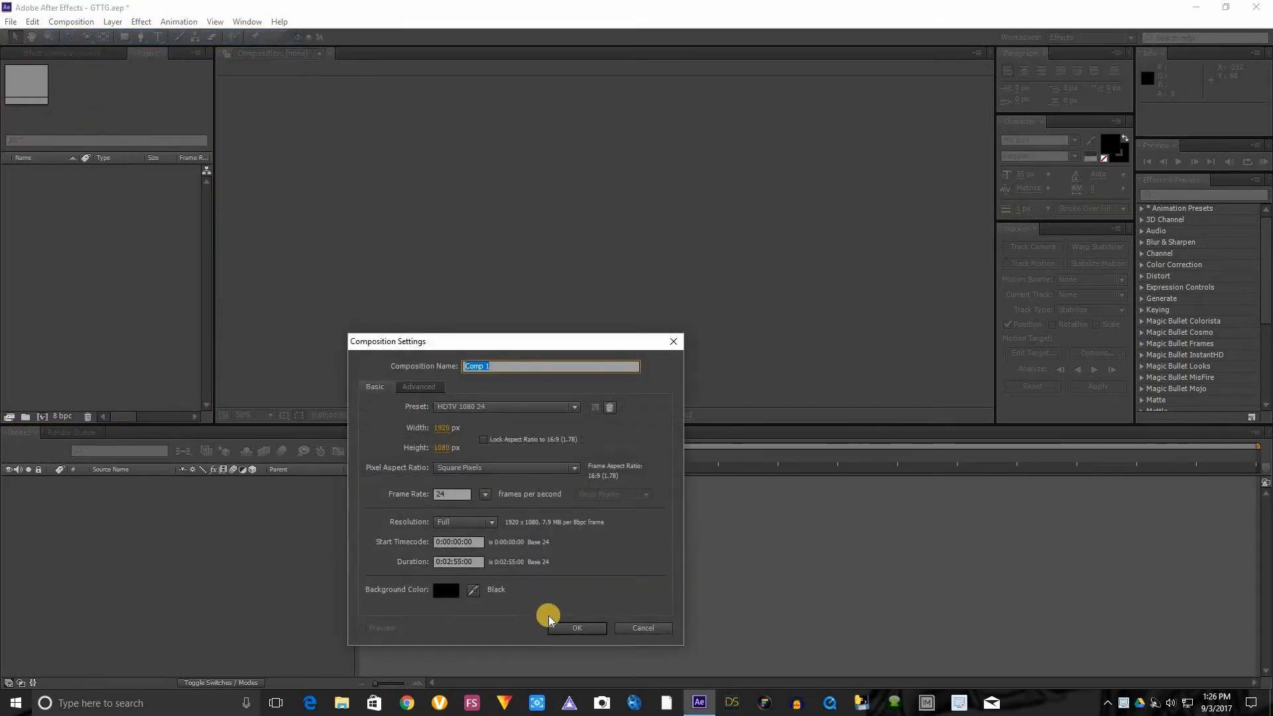
click(576, 628)
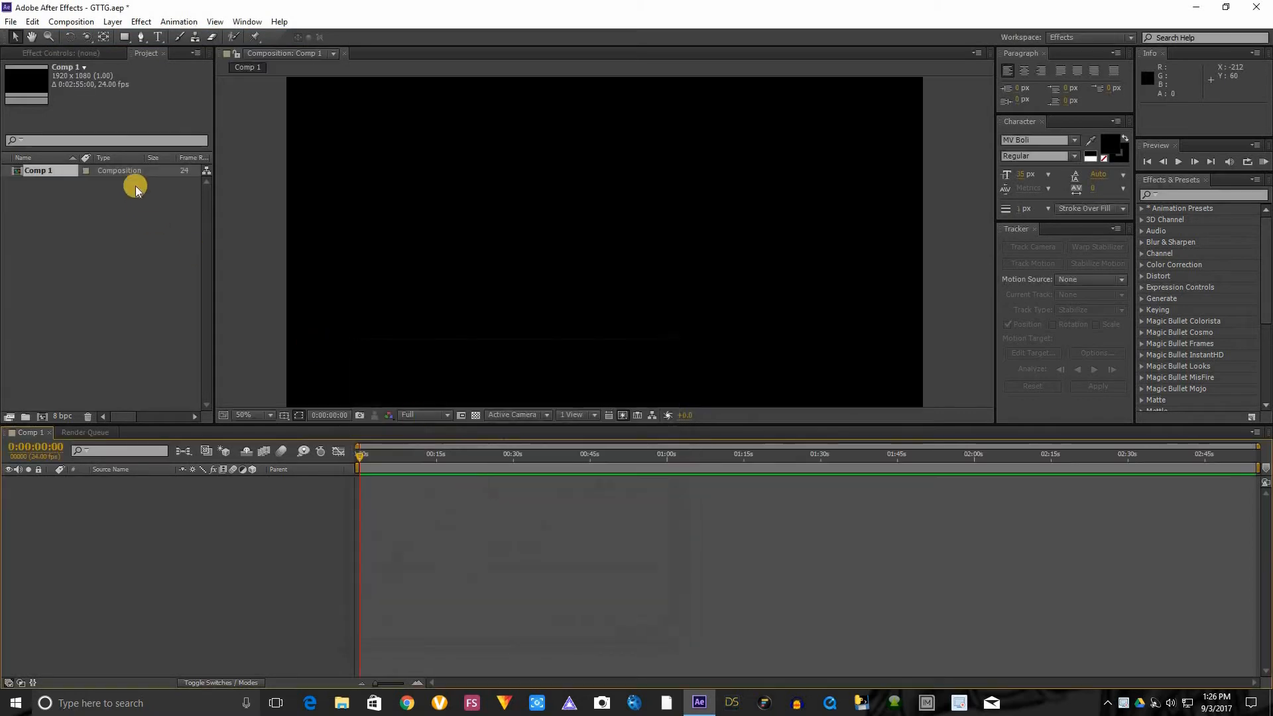
click(112, 21)
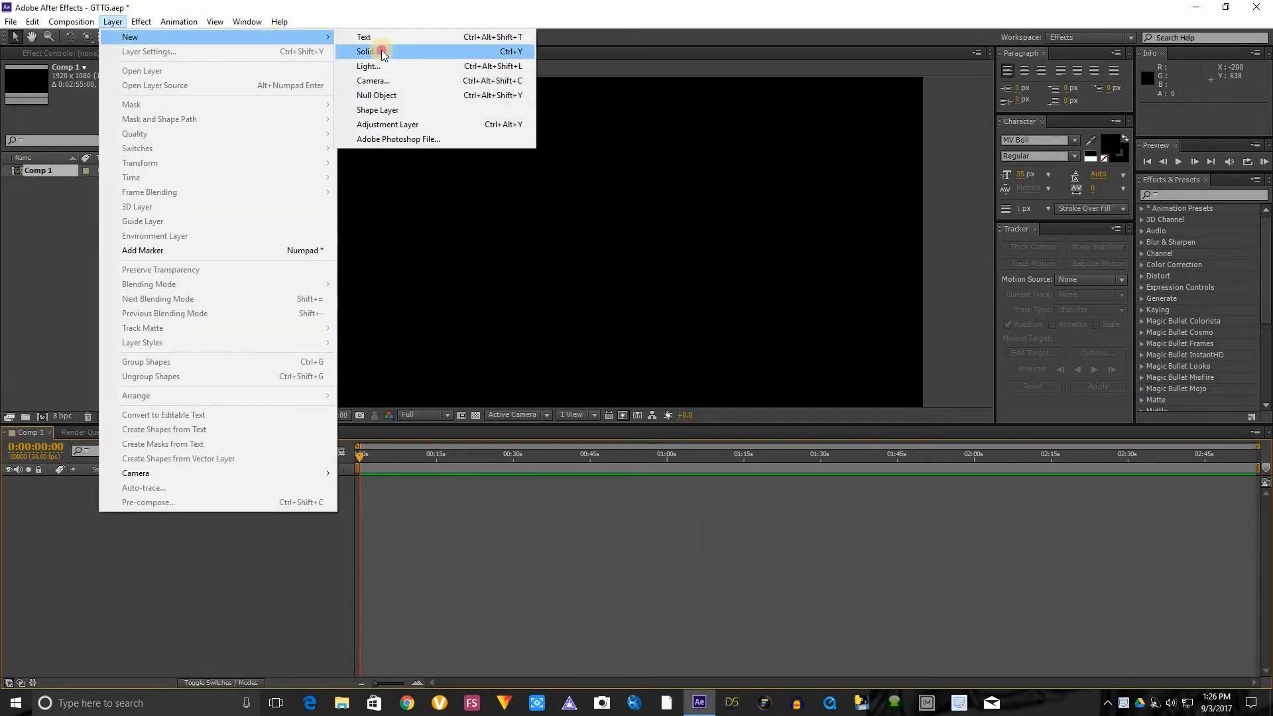
Step: Add a comp-sized 1920×1080 white solid named E3D
click(366, 51)
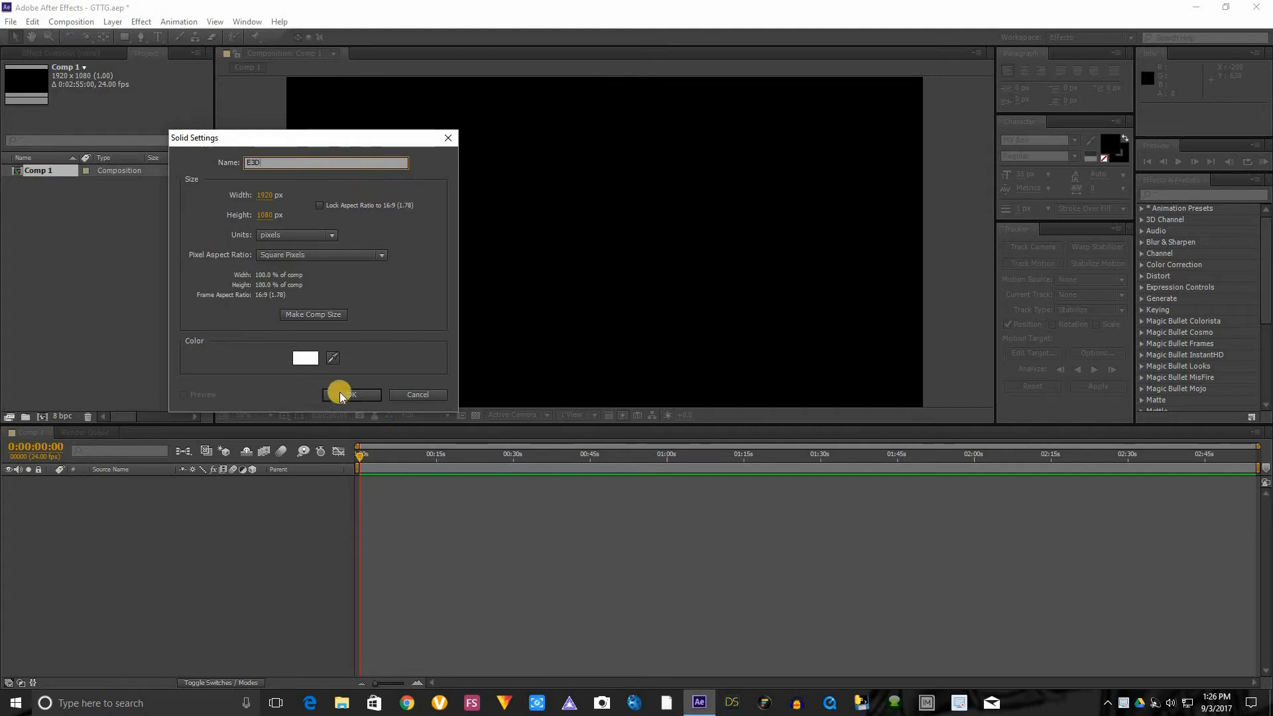
click(351, 395)
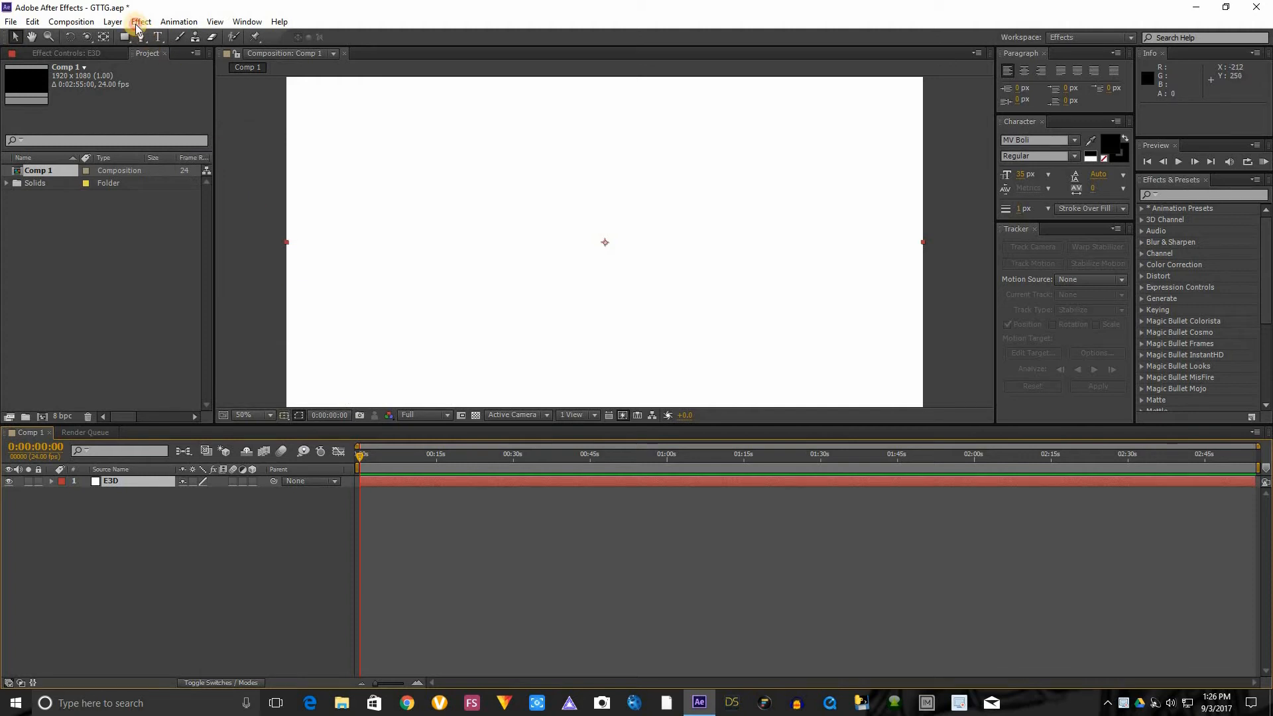
Step: Apply Video Copilot's Element effect to E3D and open its Scene Setup
click(140, 21)
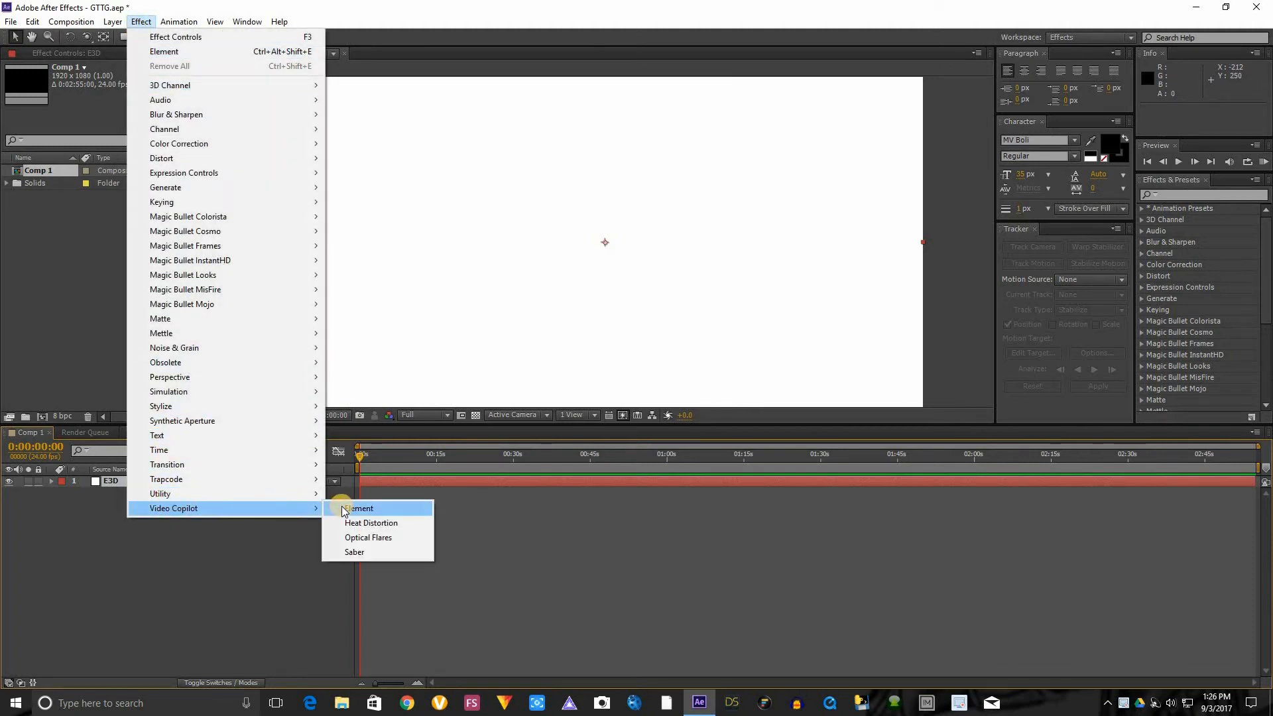
click(358, 509)
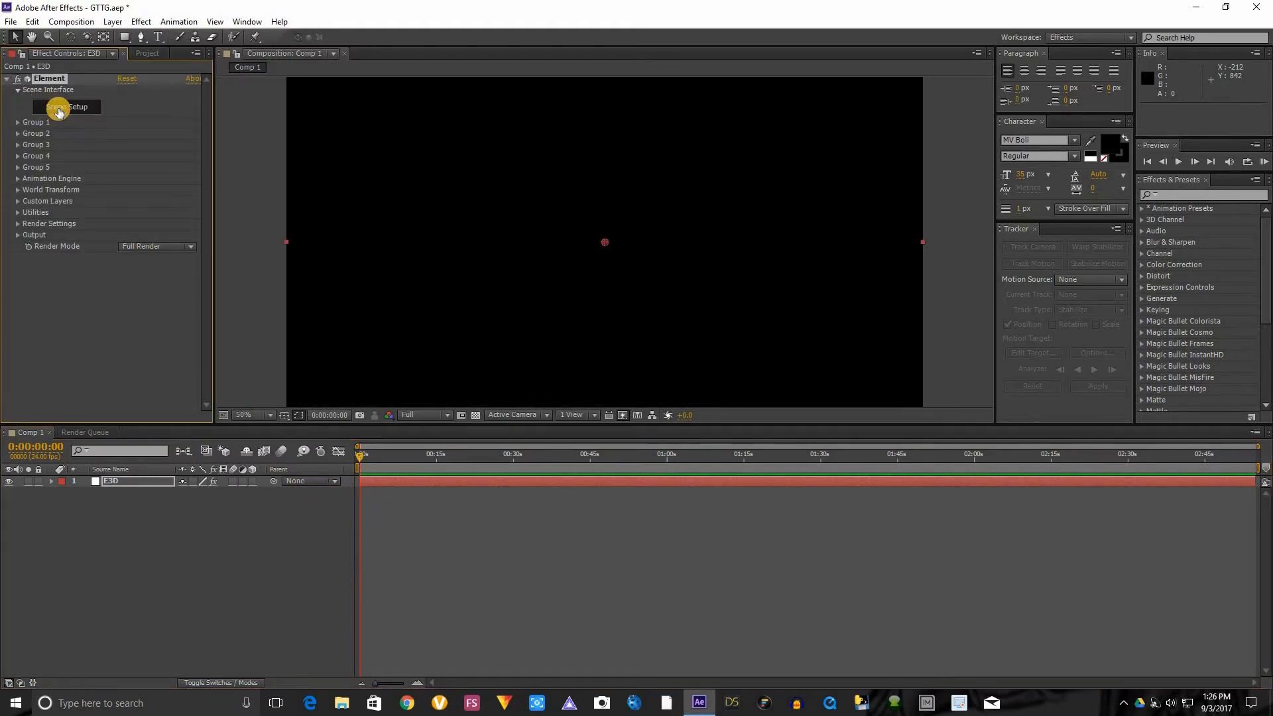
click(72, 106)
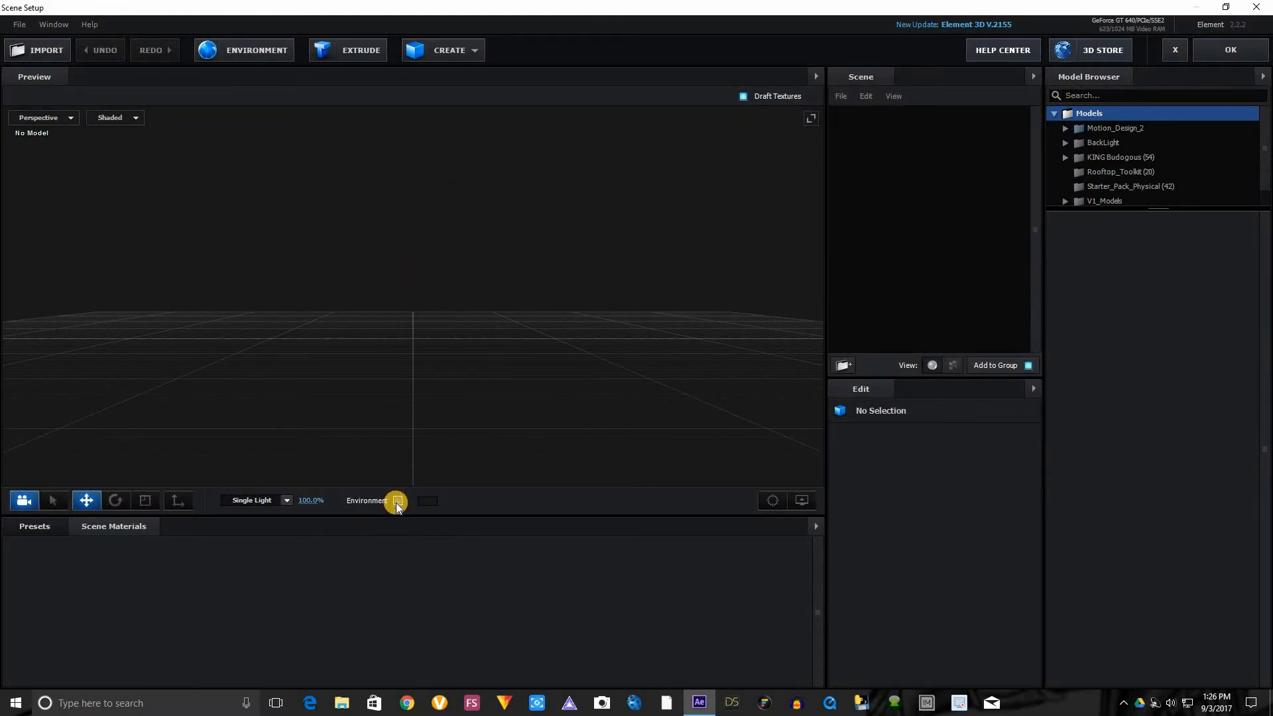
Step: Toggle the preview's Environment checkbox on, off, and back on
click(397, 500)
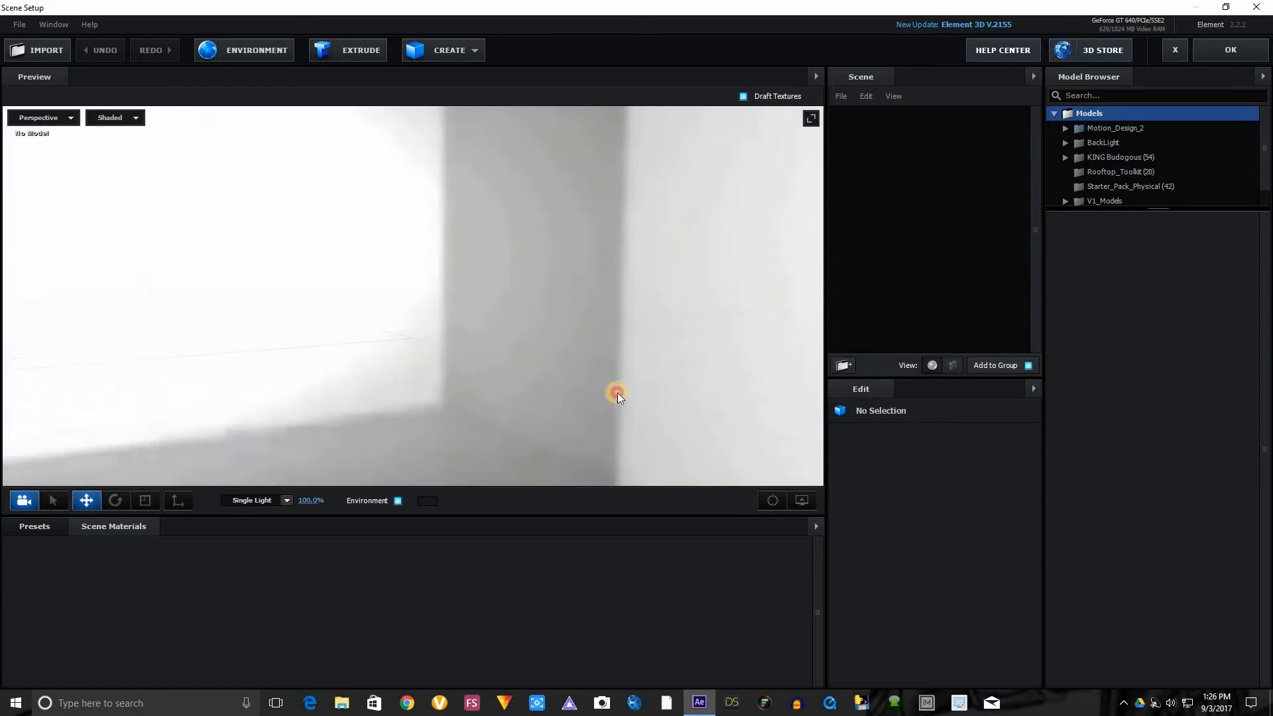
click(397, 501)
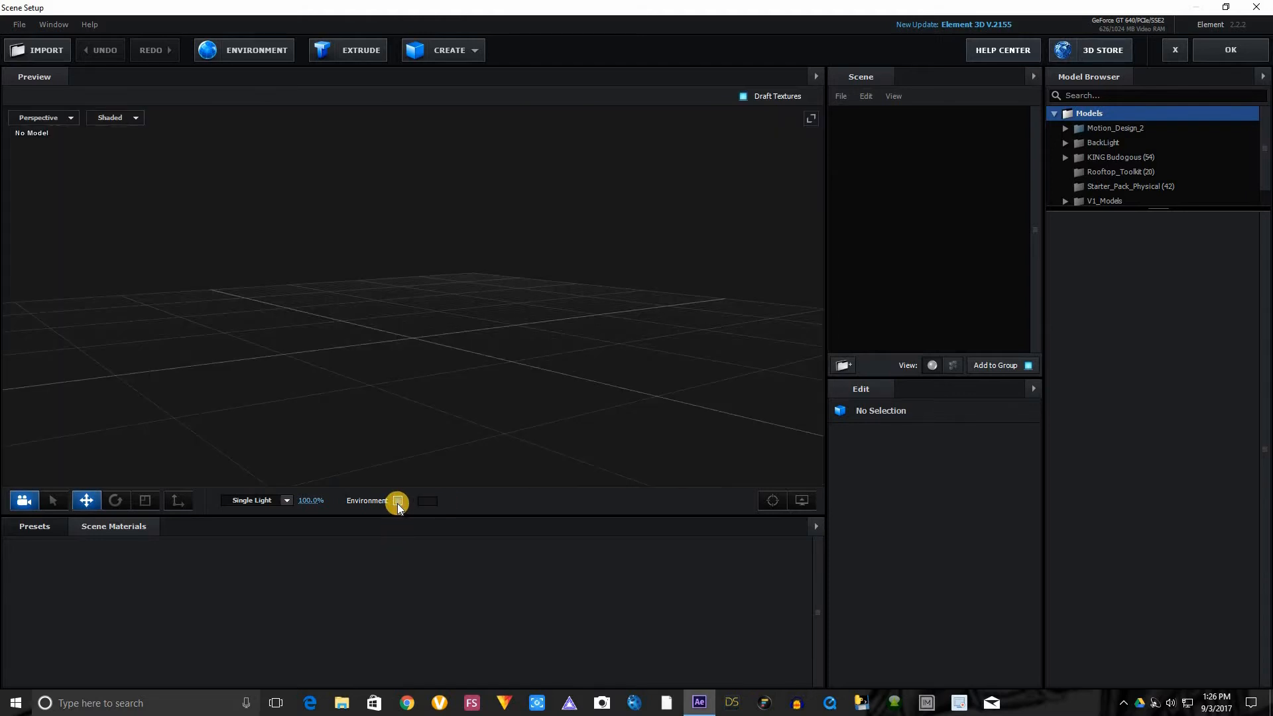
click(397, 500)
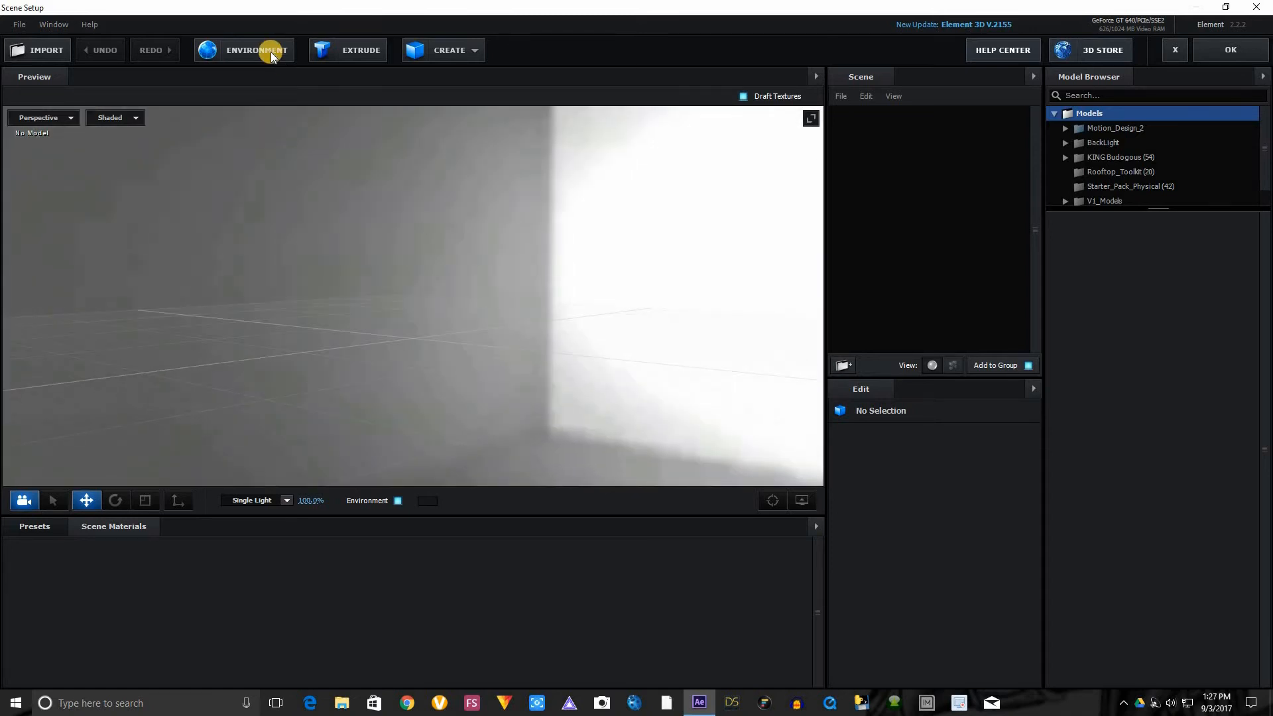
Step: Swap the environment map to the Basic_2K_14.dds staircase interior texture
click(397, 500)
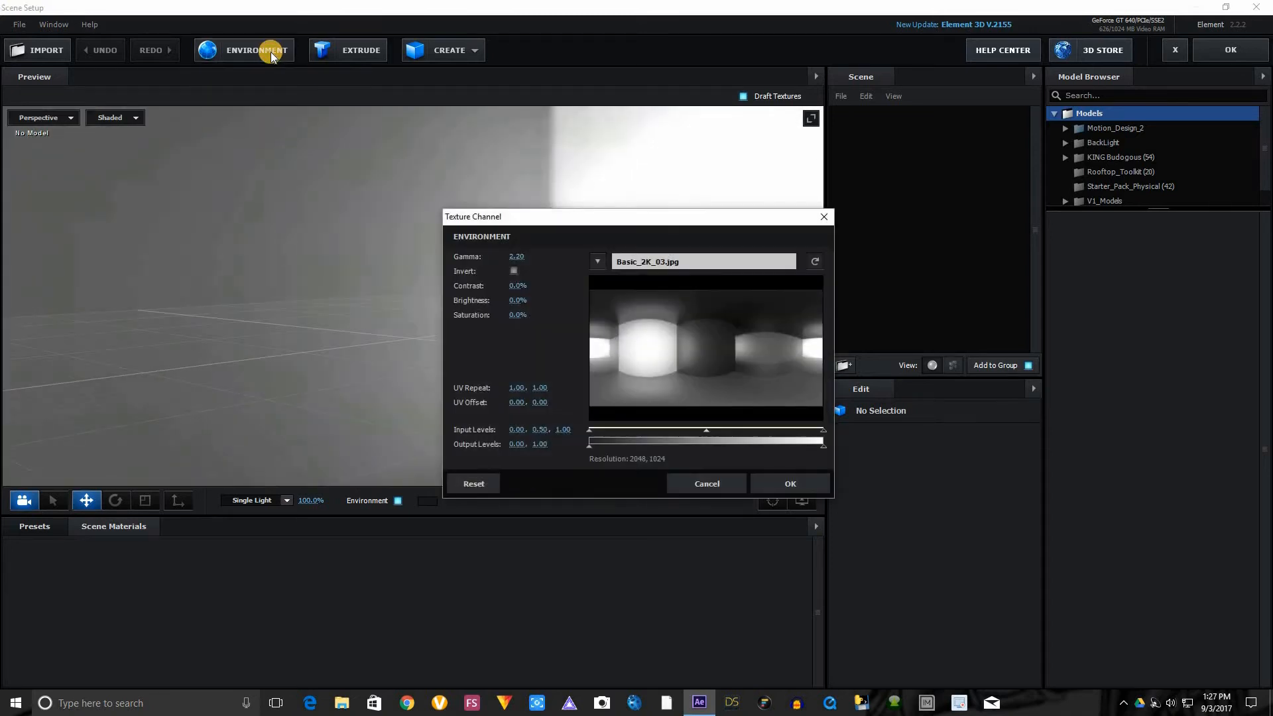
mouse_move(611, 363)
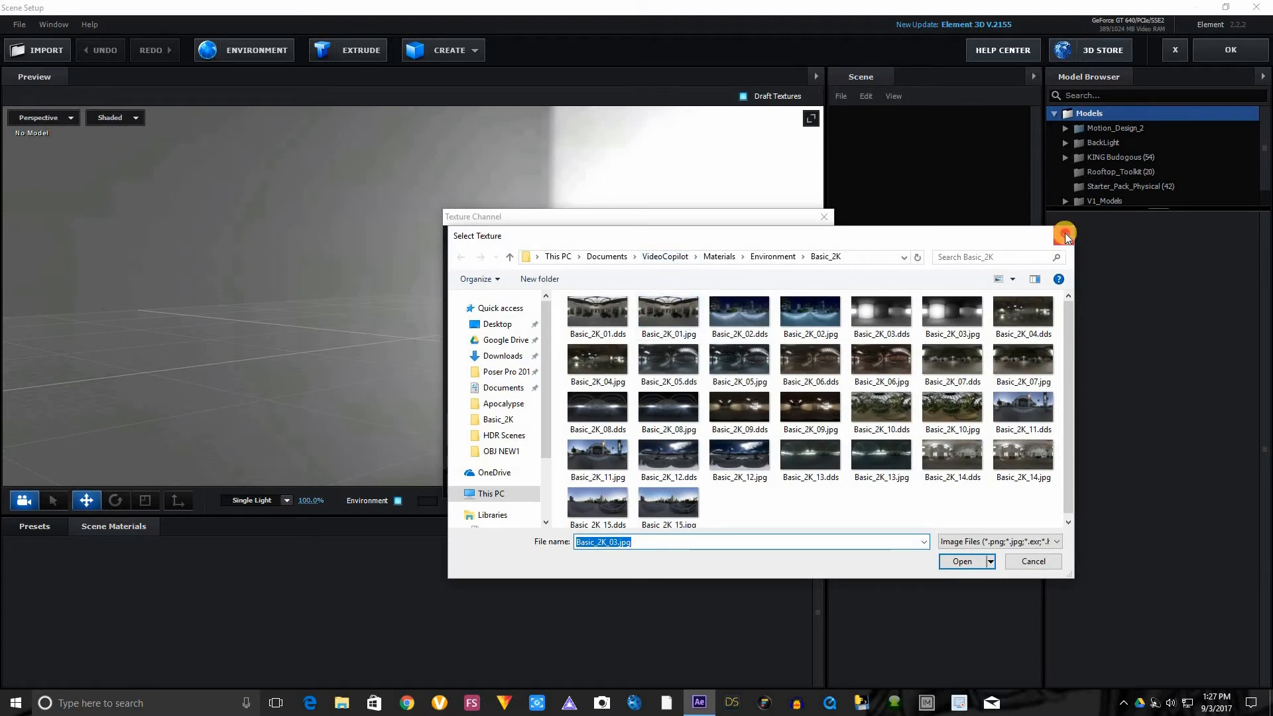
click(963, 561)
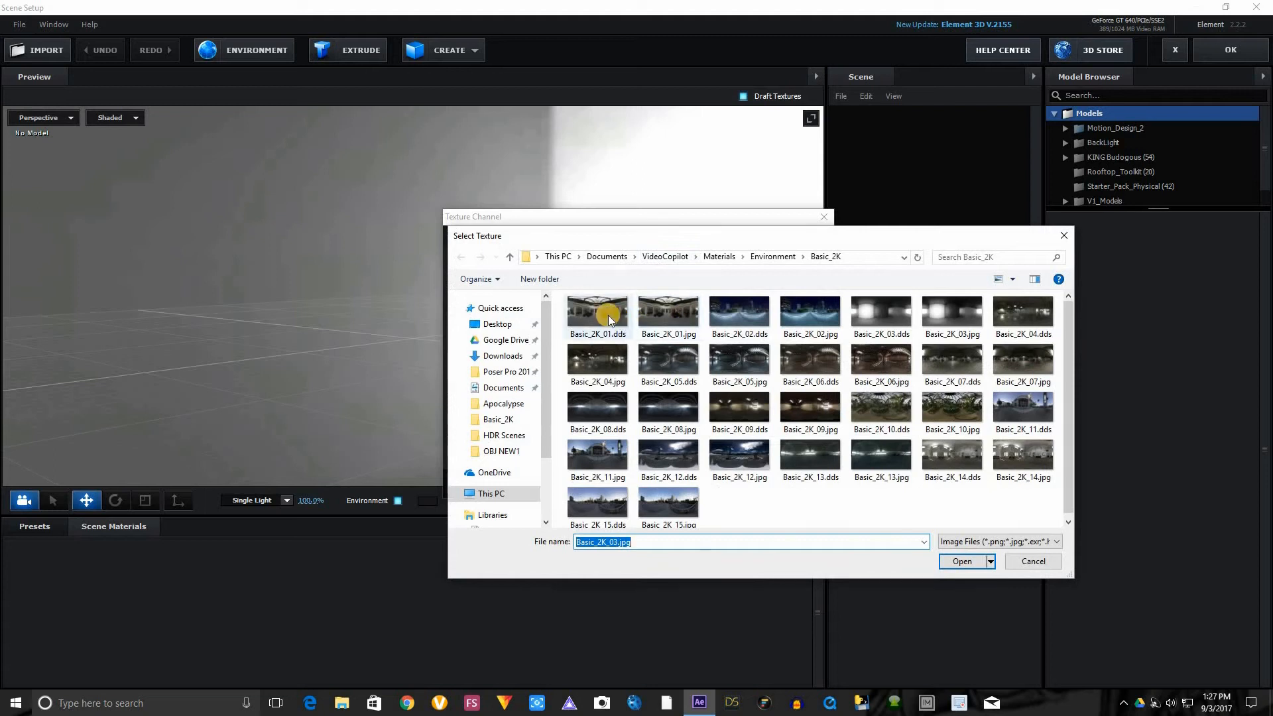
mouse_move(829, 353)
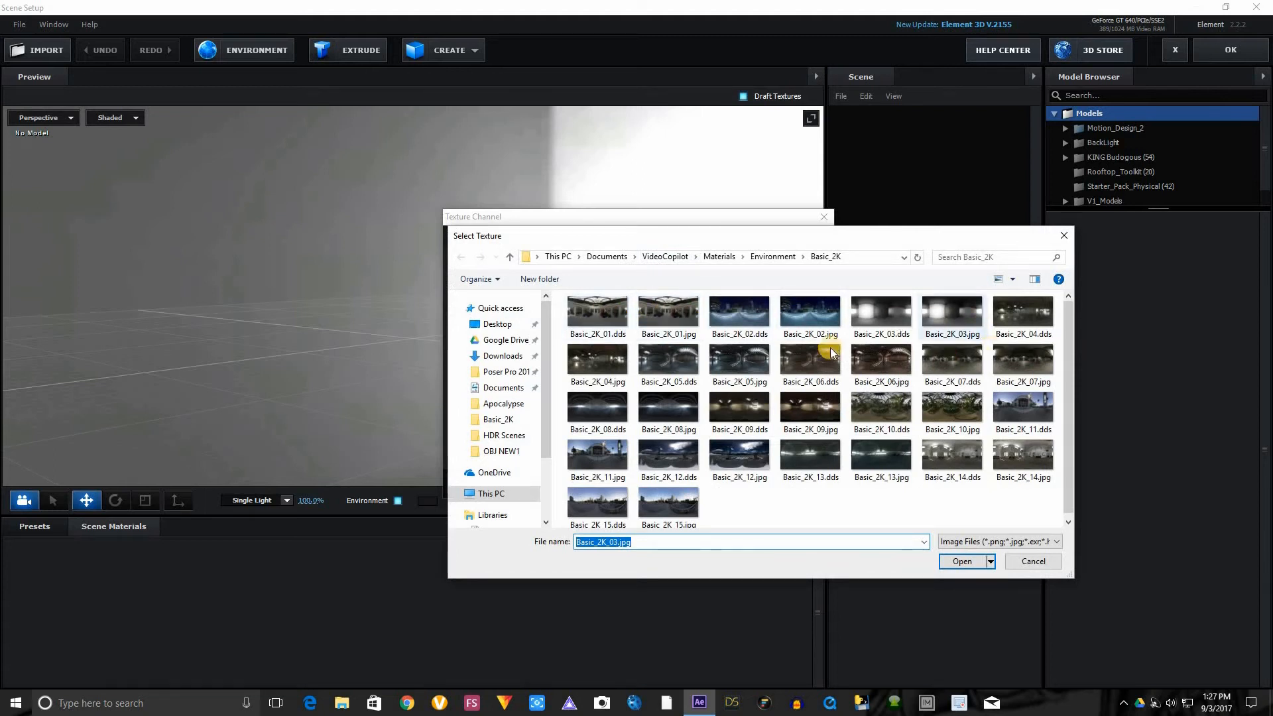
mouse_move(639, 484)
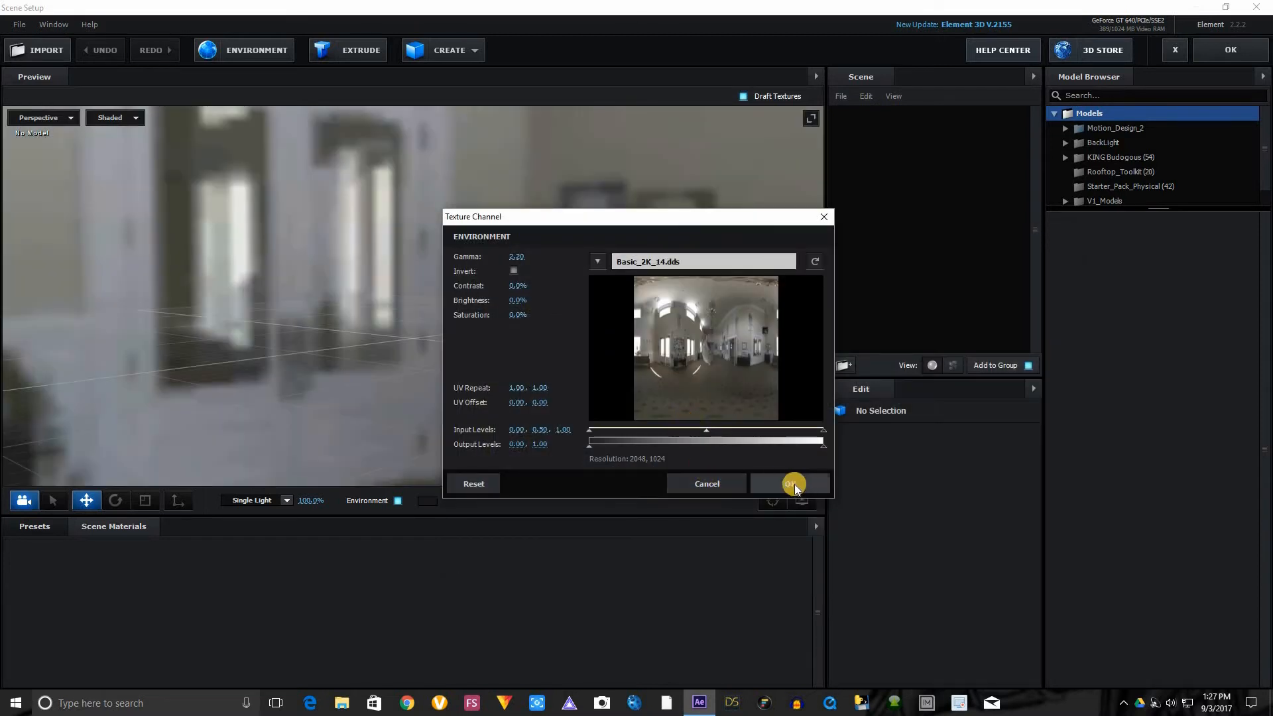
click(789, 483)
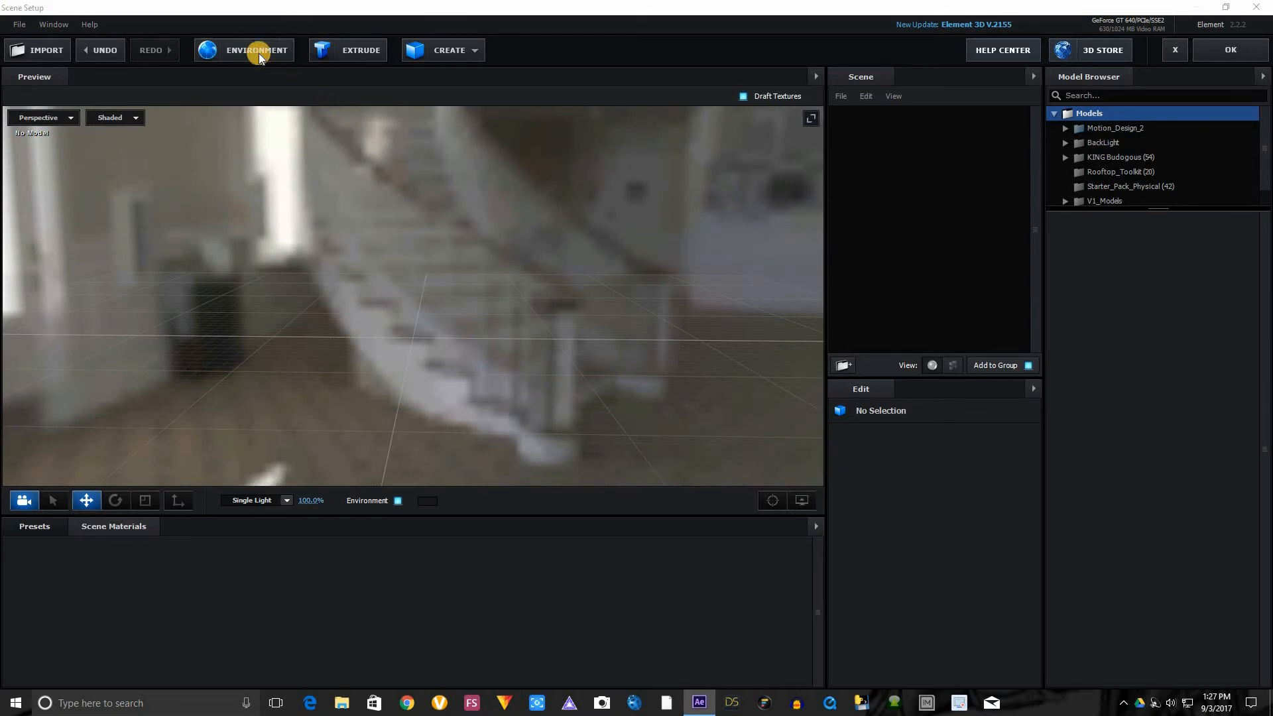
Step: Load MonValley_A_LookoutPoint_8k.jpg from Desktop > HDR Scenes as the environment
click(256, 49)
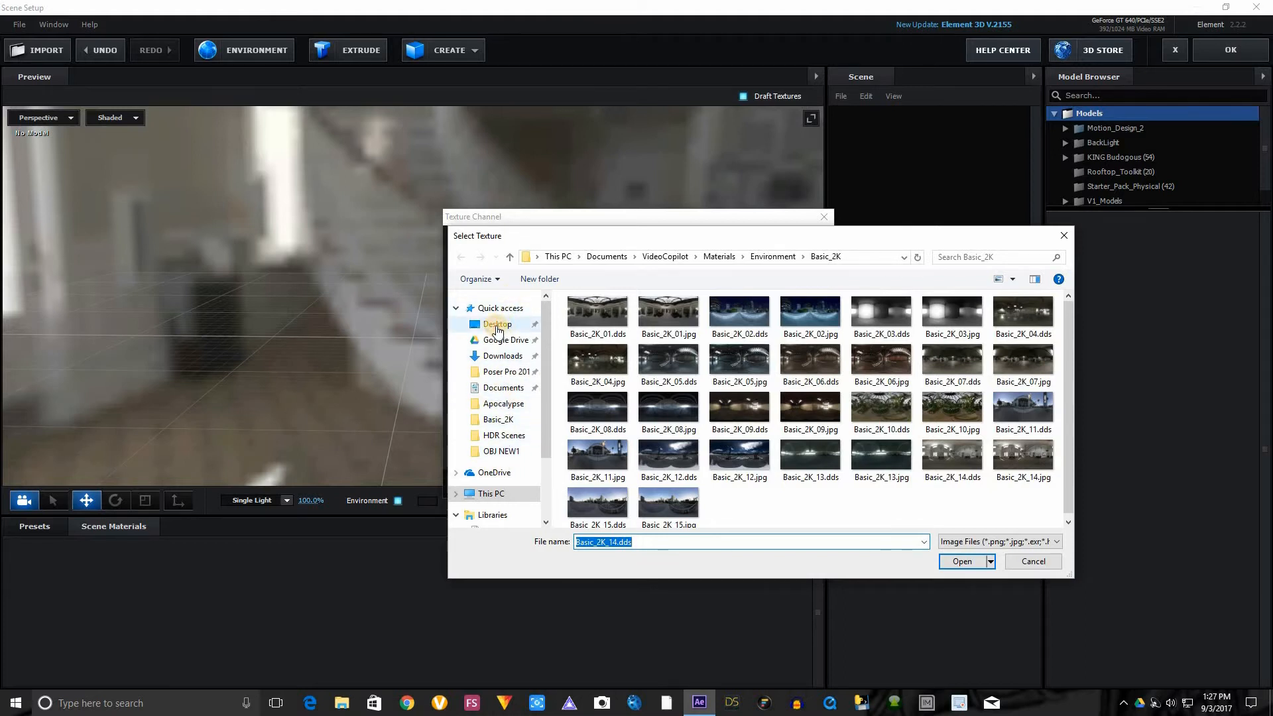
click(496, 323)
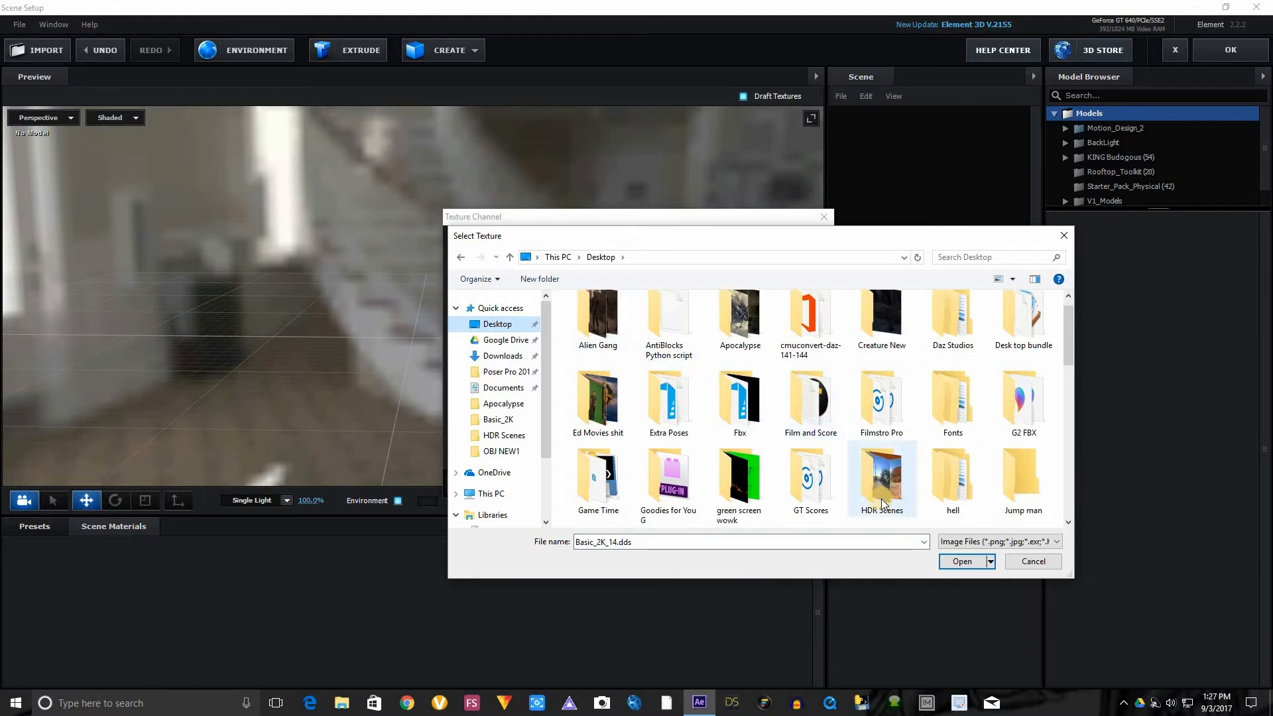
double_click(881, 479)
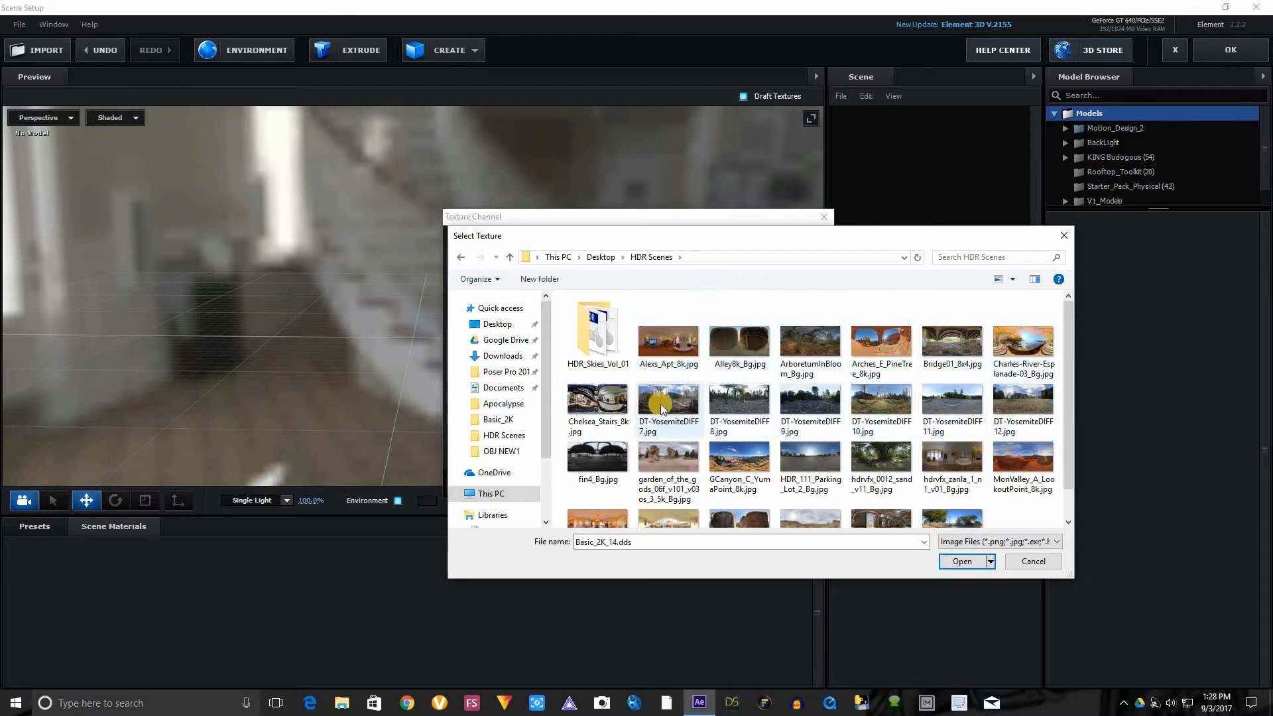
mouse_move(776, 420)
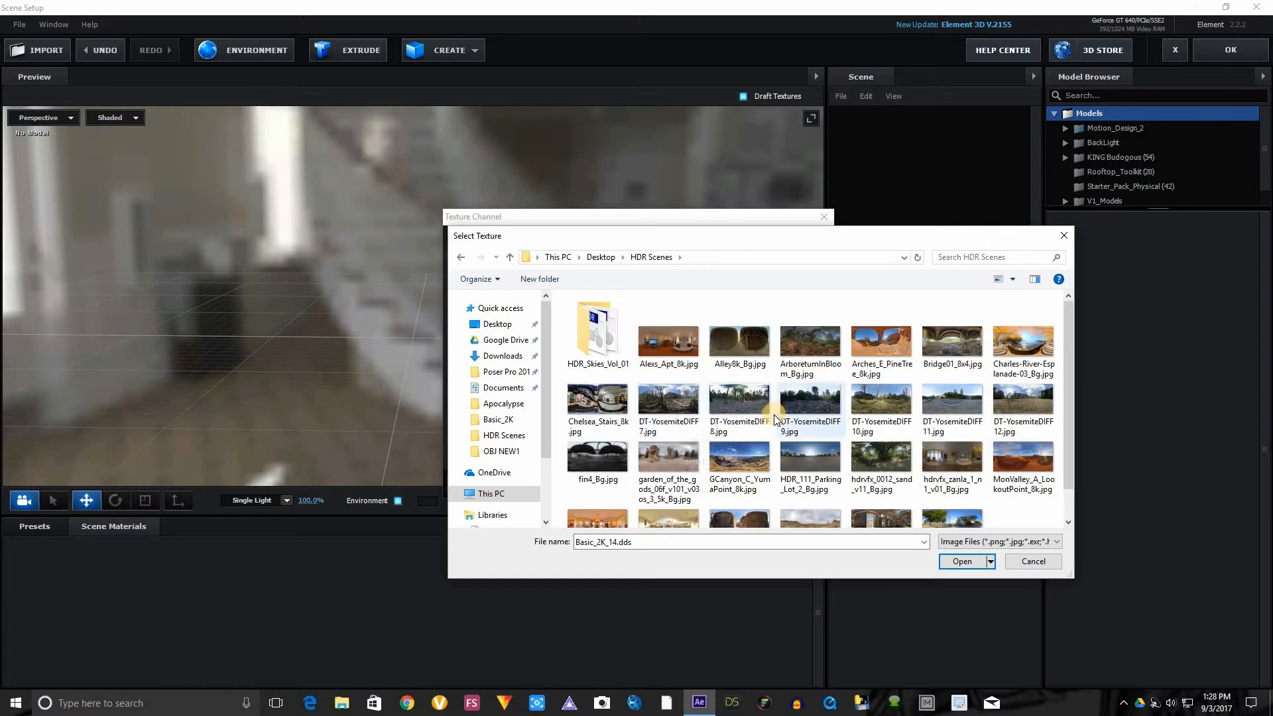
mouse_move(740, 443)
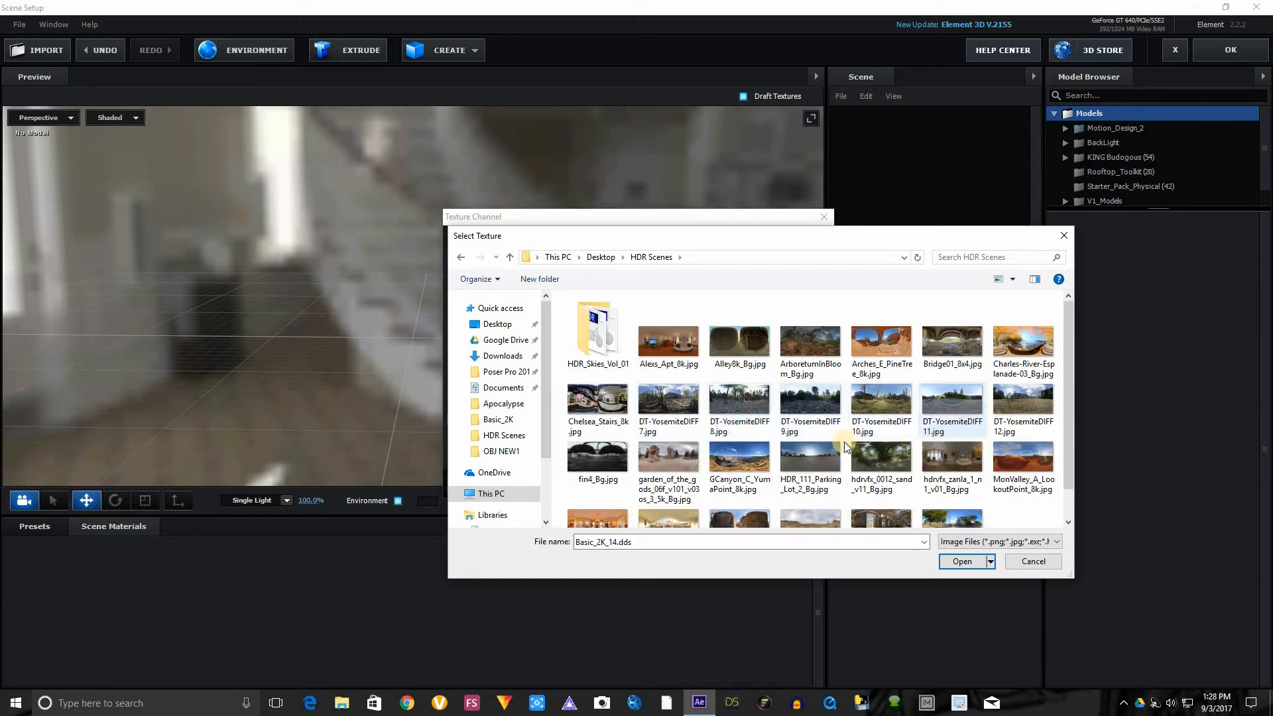
scroll(down, 3)
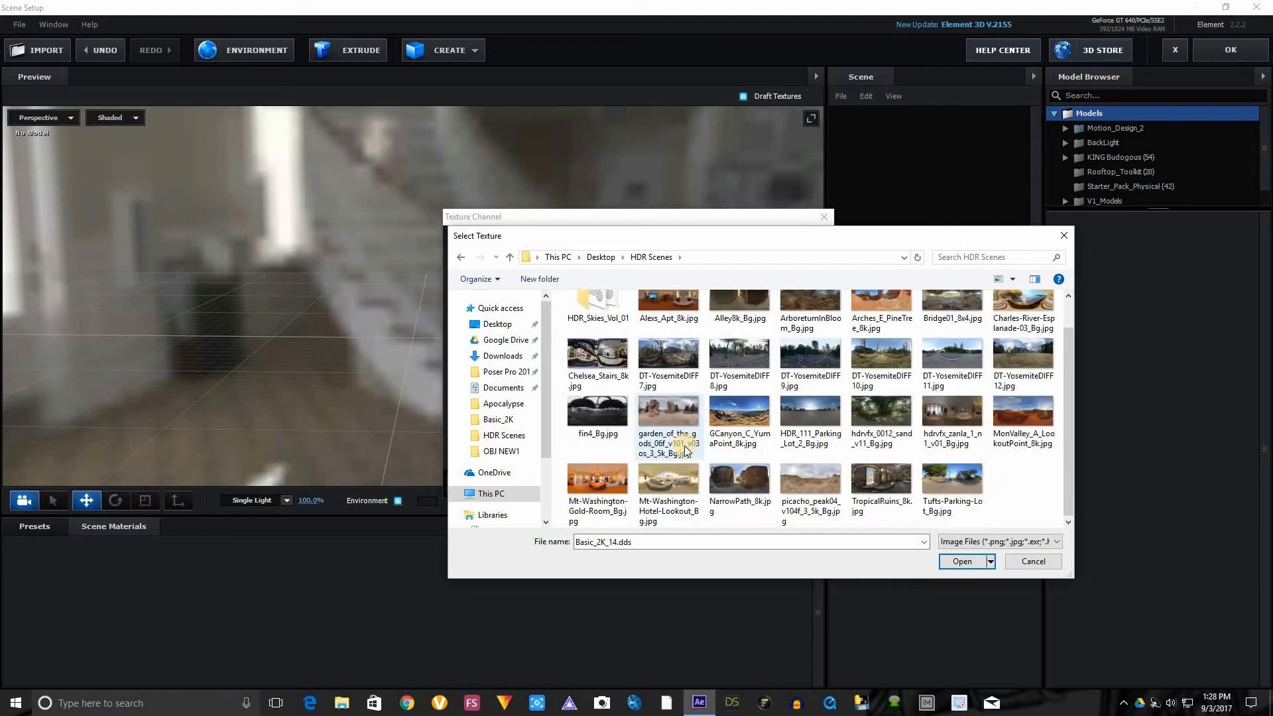
mouse_move(668, 444)
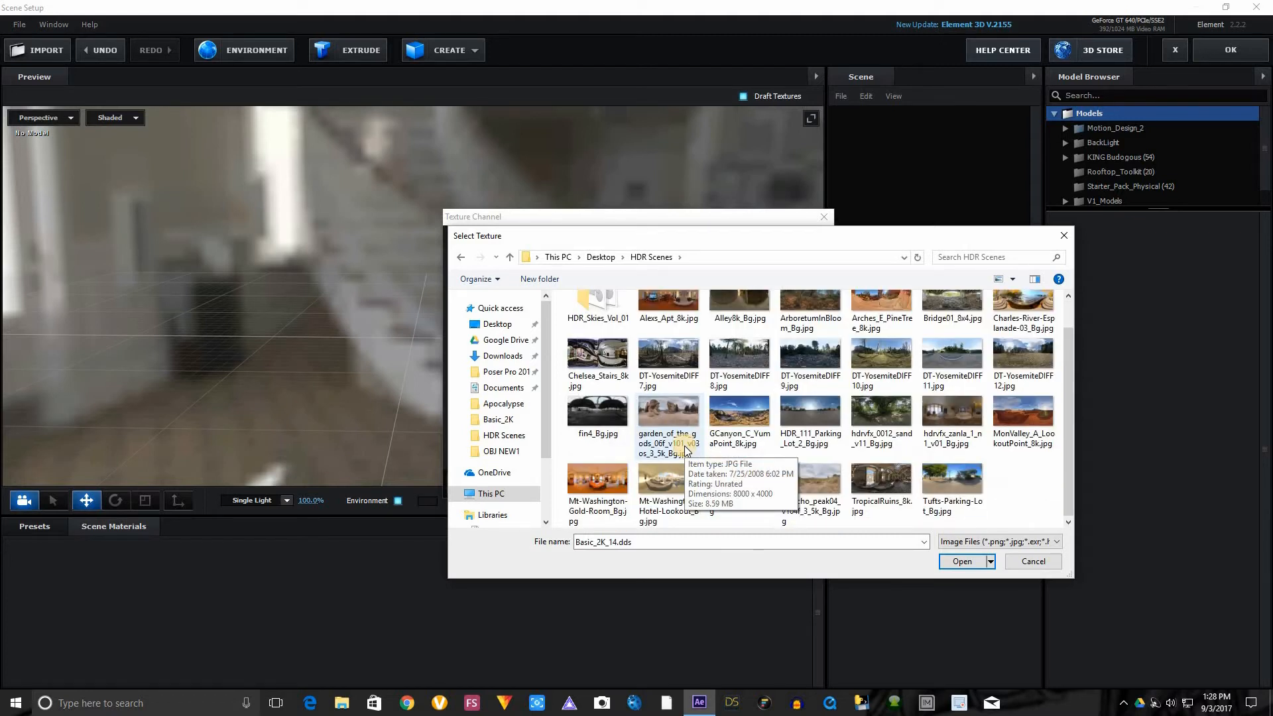
scroll(up, 3)
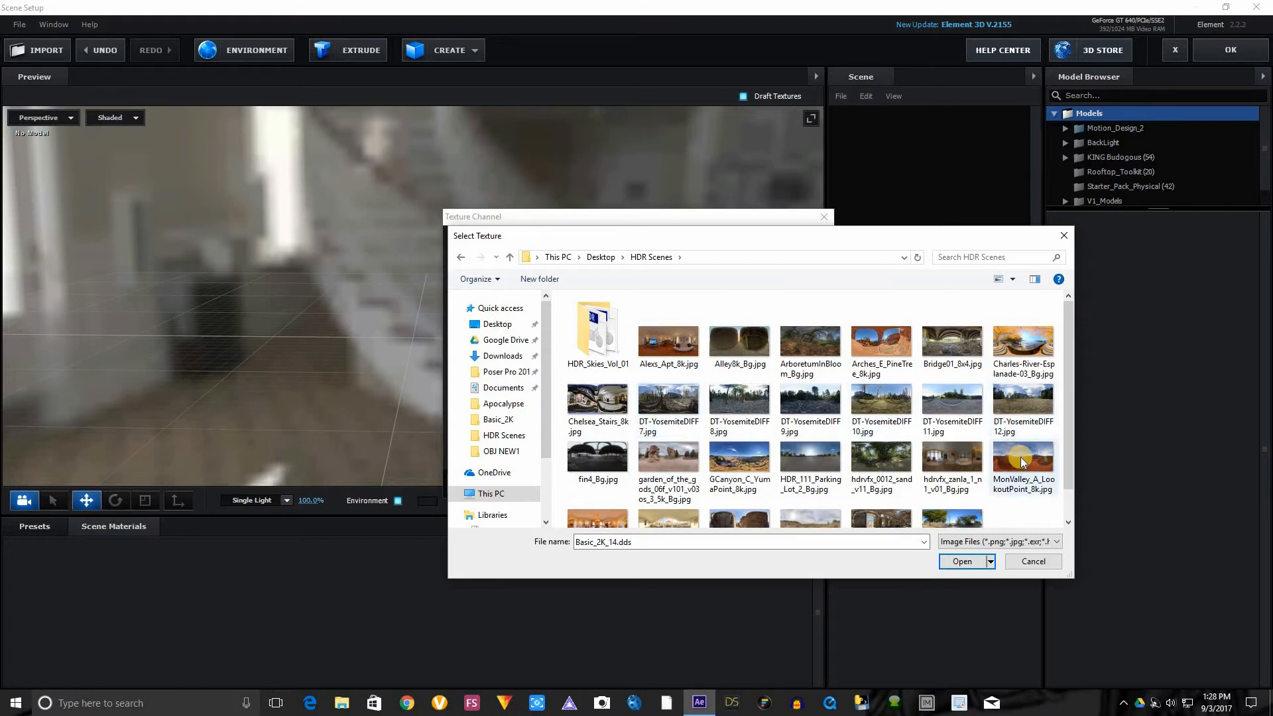
click(1023, 459)
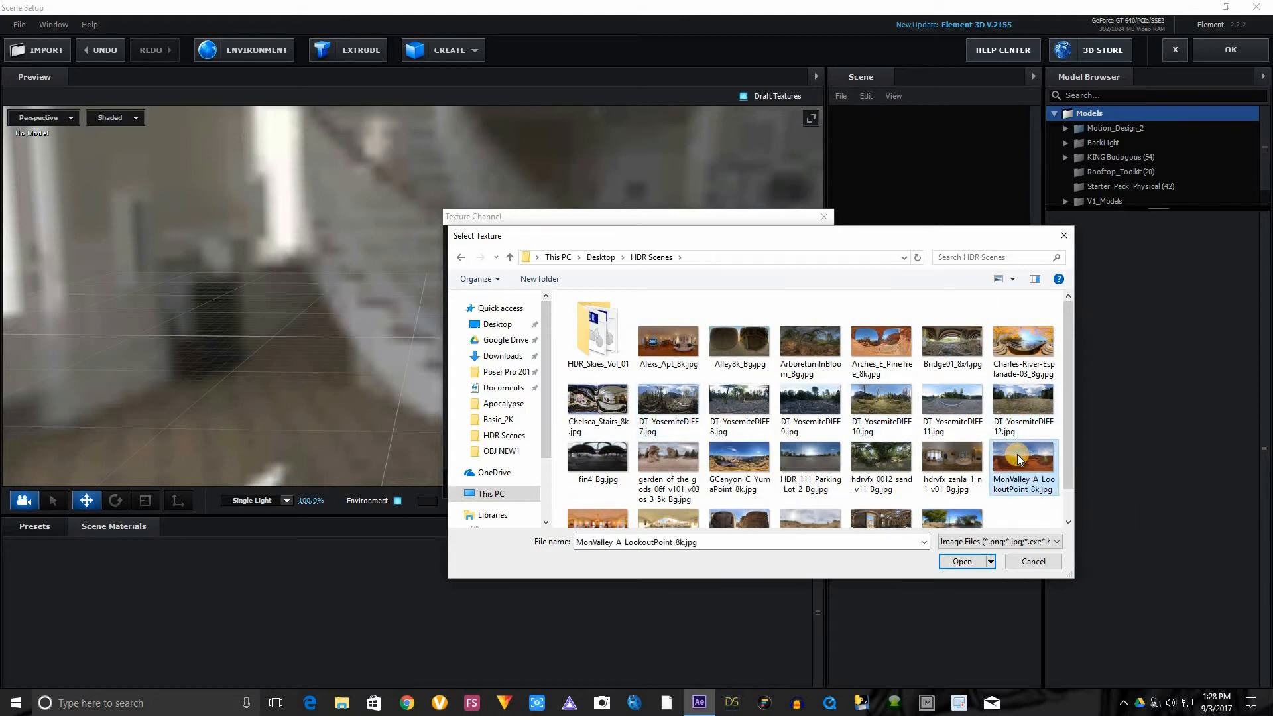
click(962, 561)
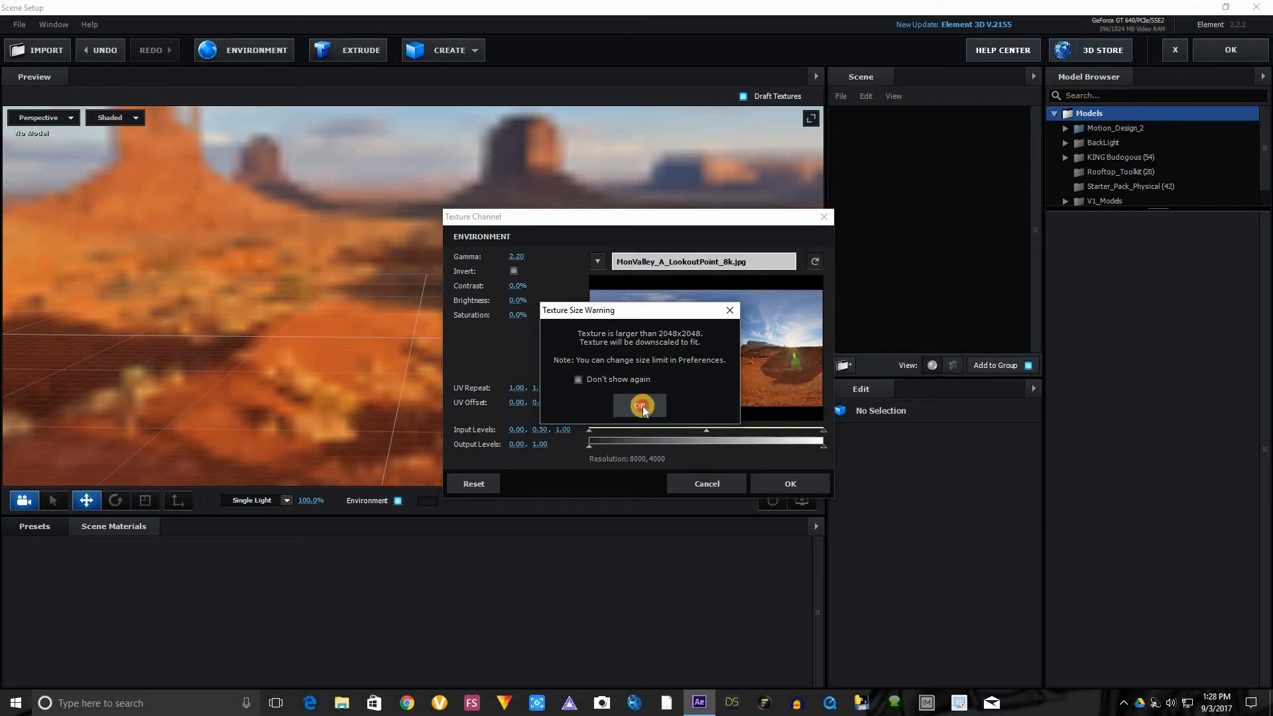
Step: Accept the texture downscale warning and confirm the Texture Channel dialog
click(641, 405)
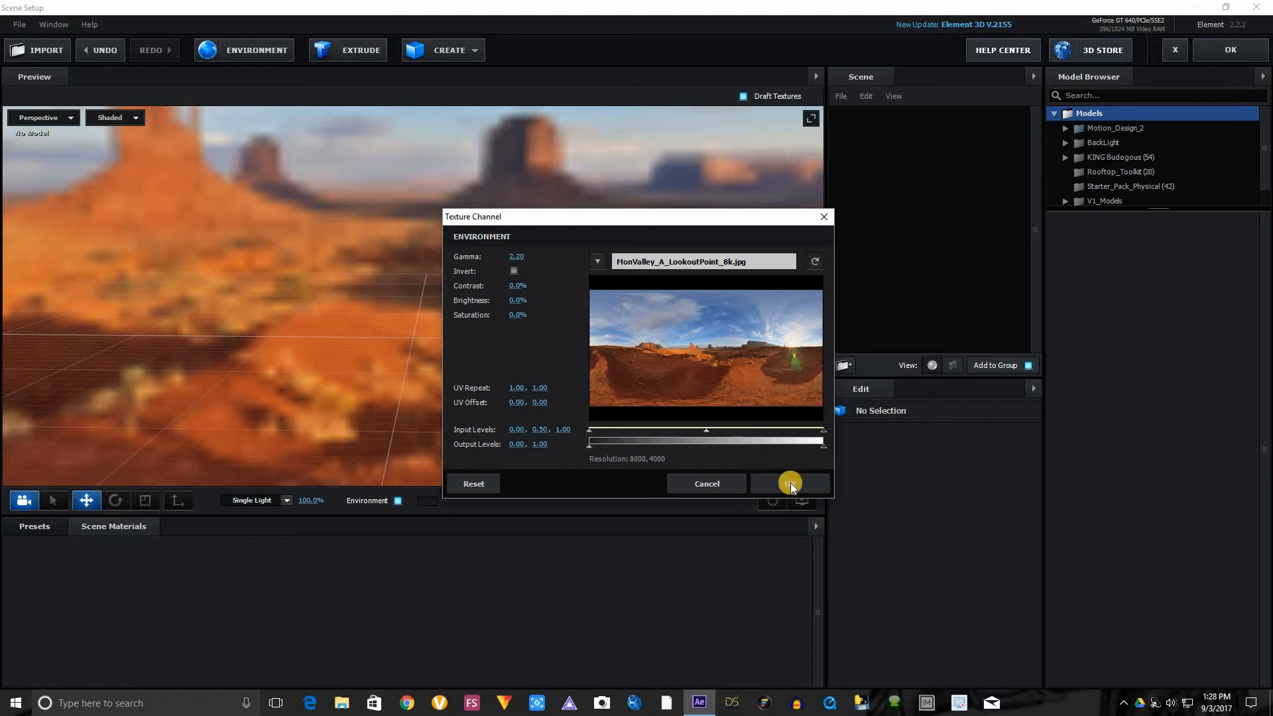
click(788, 483)
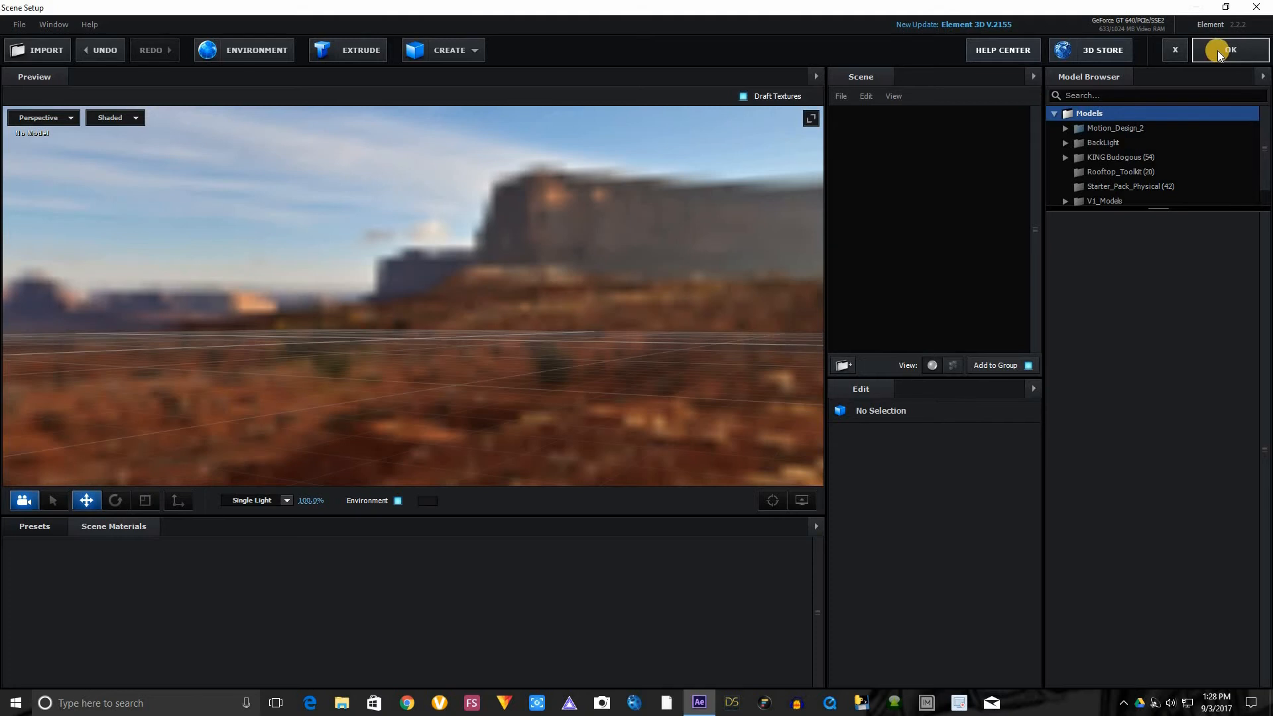
Step: Close Scene Setup and enable Show in BG under Render Settings > Physical Environment
click(1230, 50)
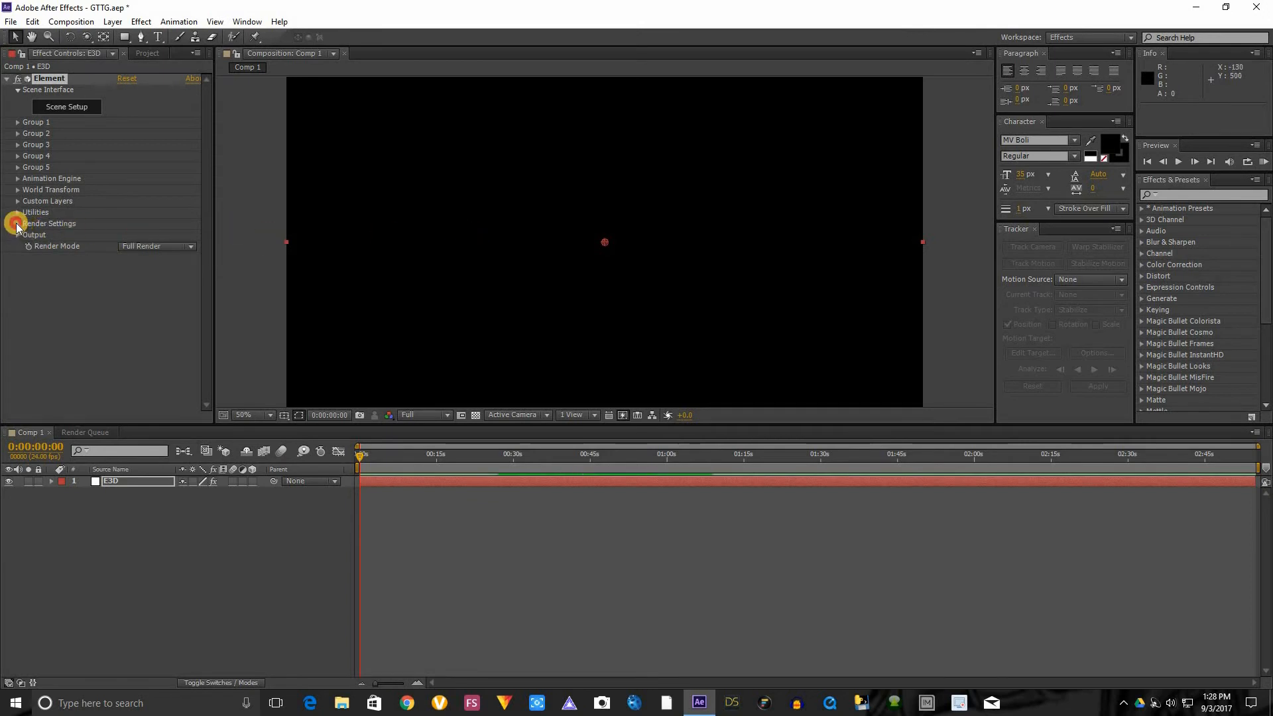
click(16, 227)
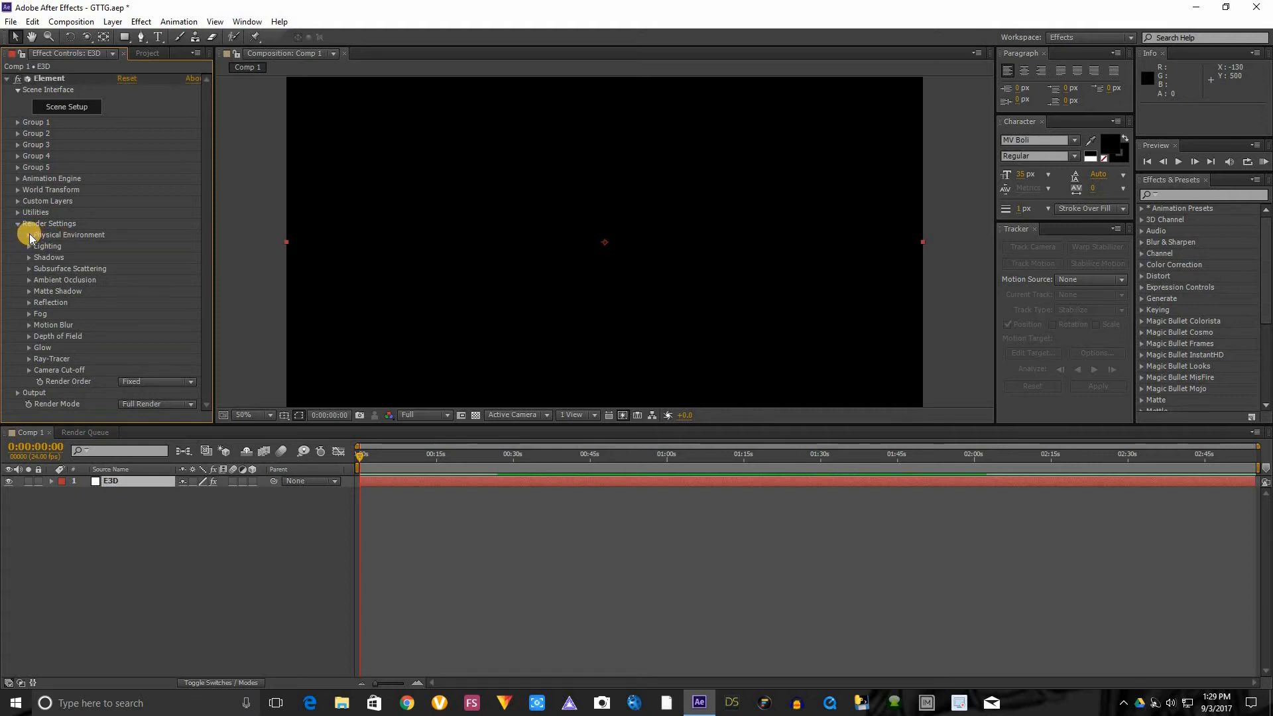
click(18, 235)
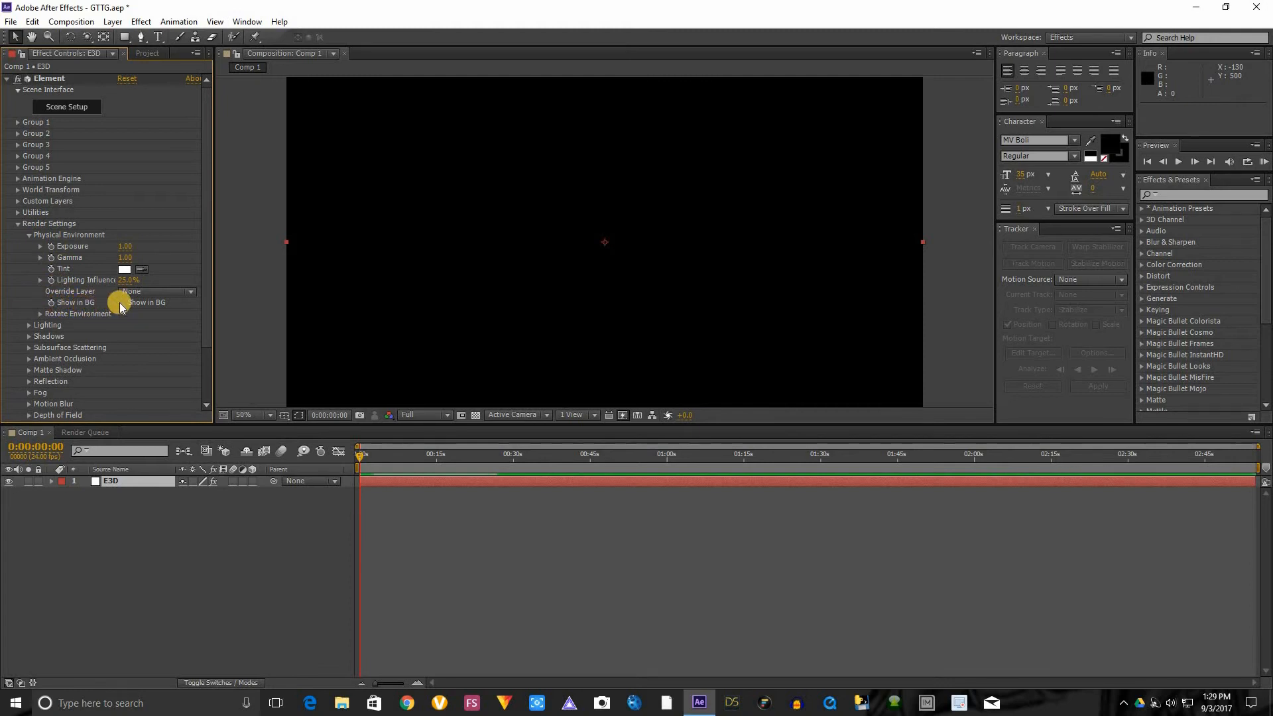
click(123, 302)
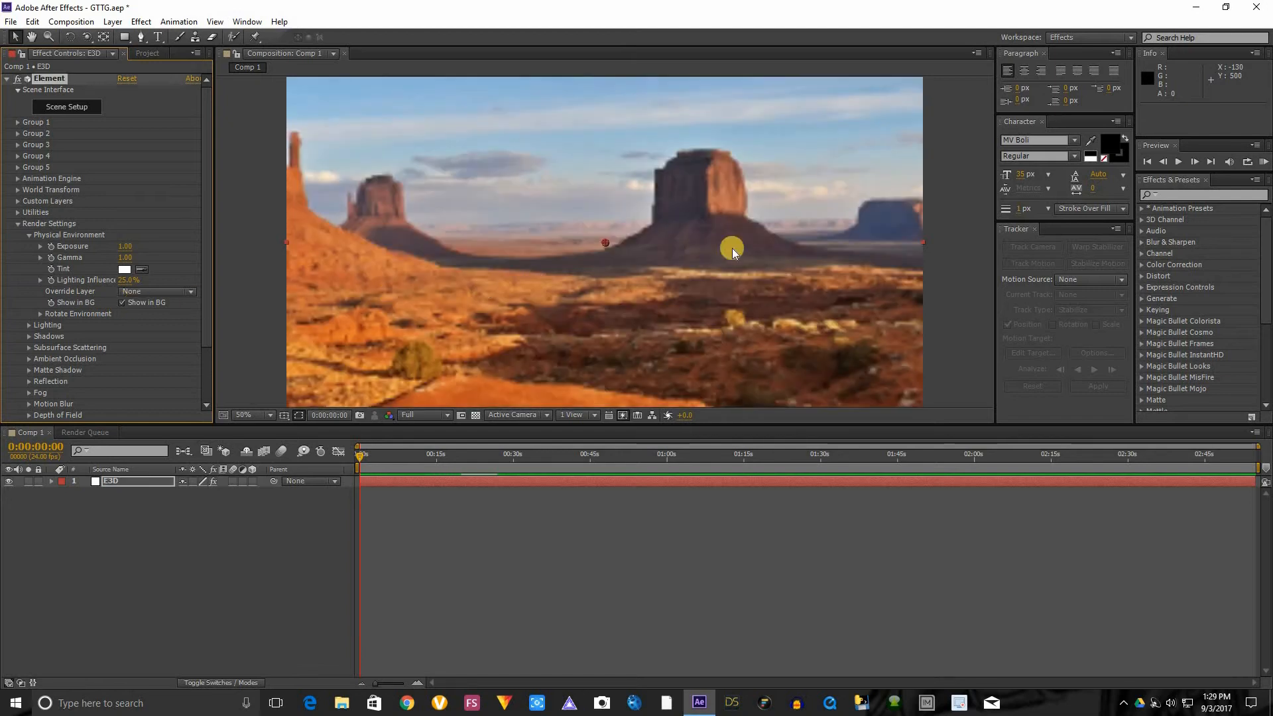
mouse_move(703, 239)
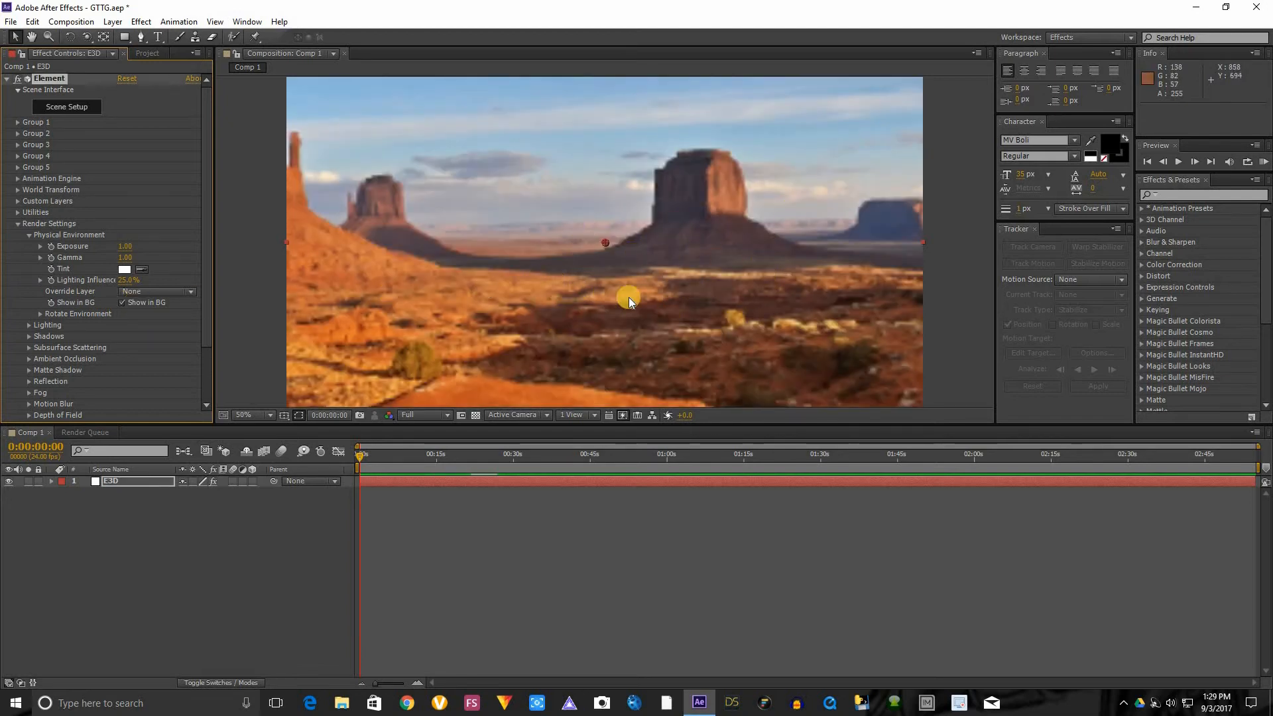
mouse_move(155, 90)
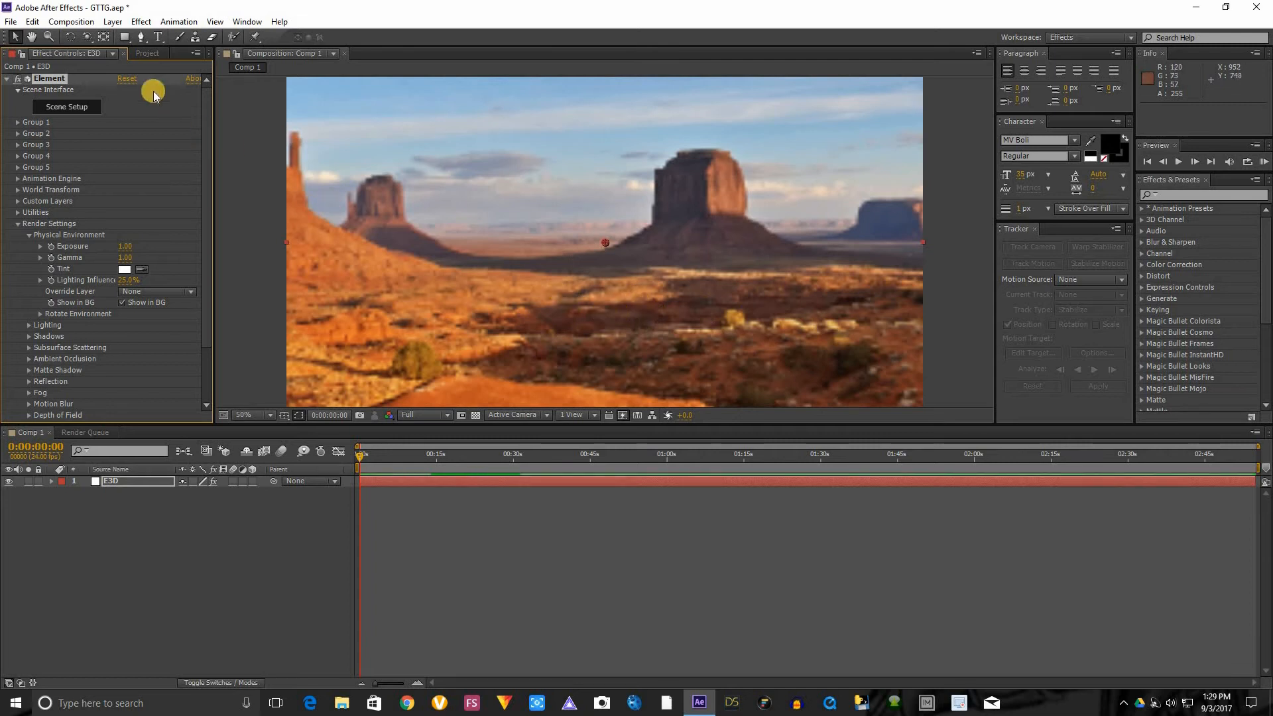
click(113, 22)
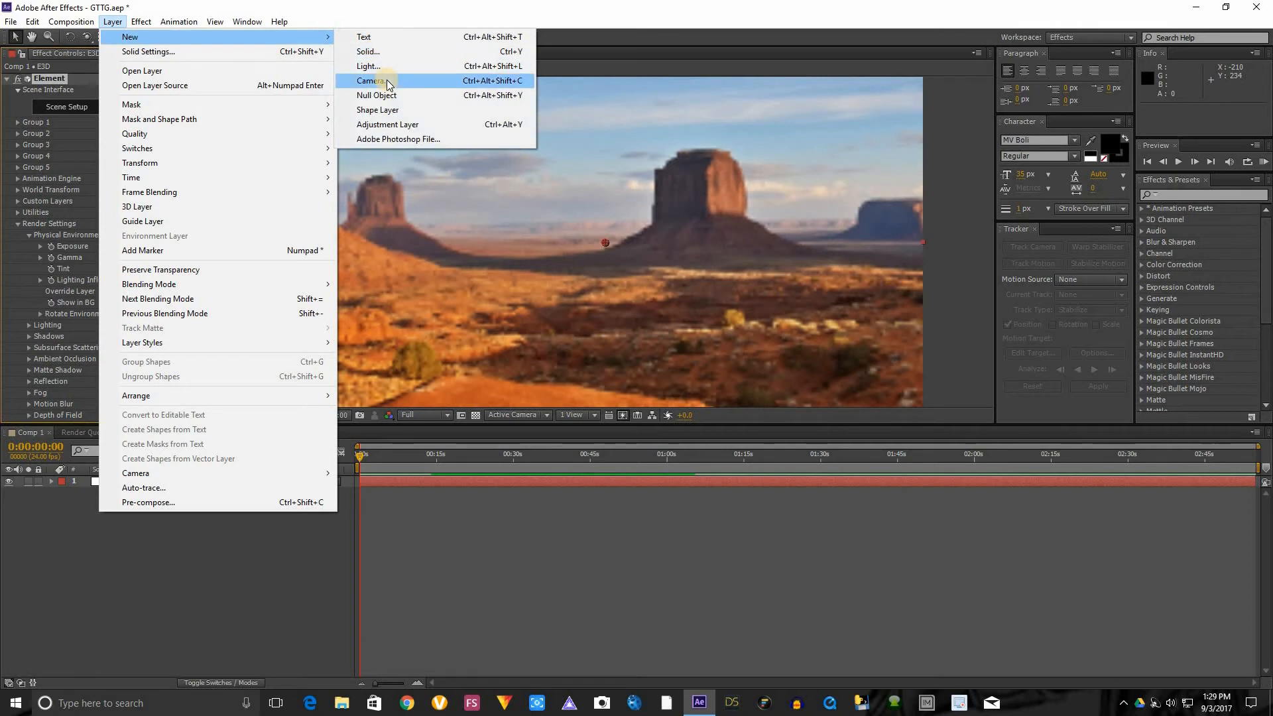
Step: Add Camera 1 as a Two-Node camera with Depth of Field enabled
click(371, 81)
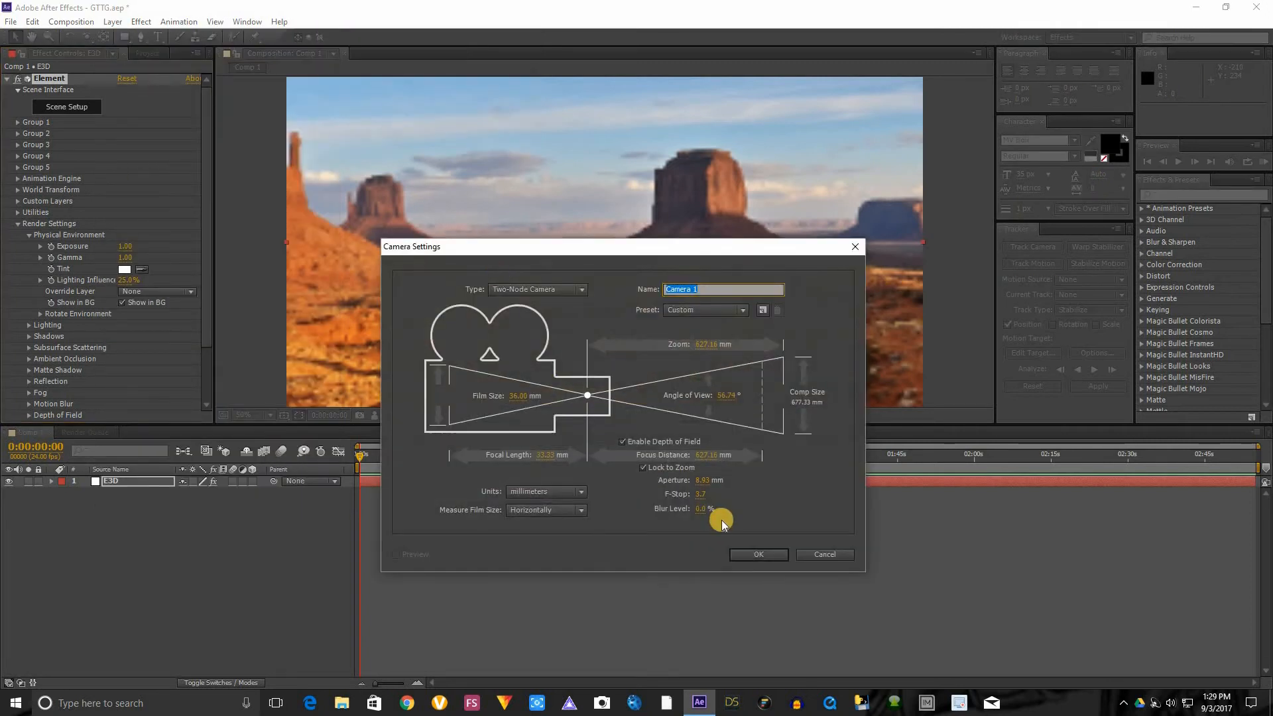
mouse_move(666, 514)
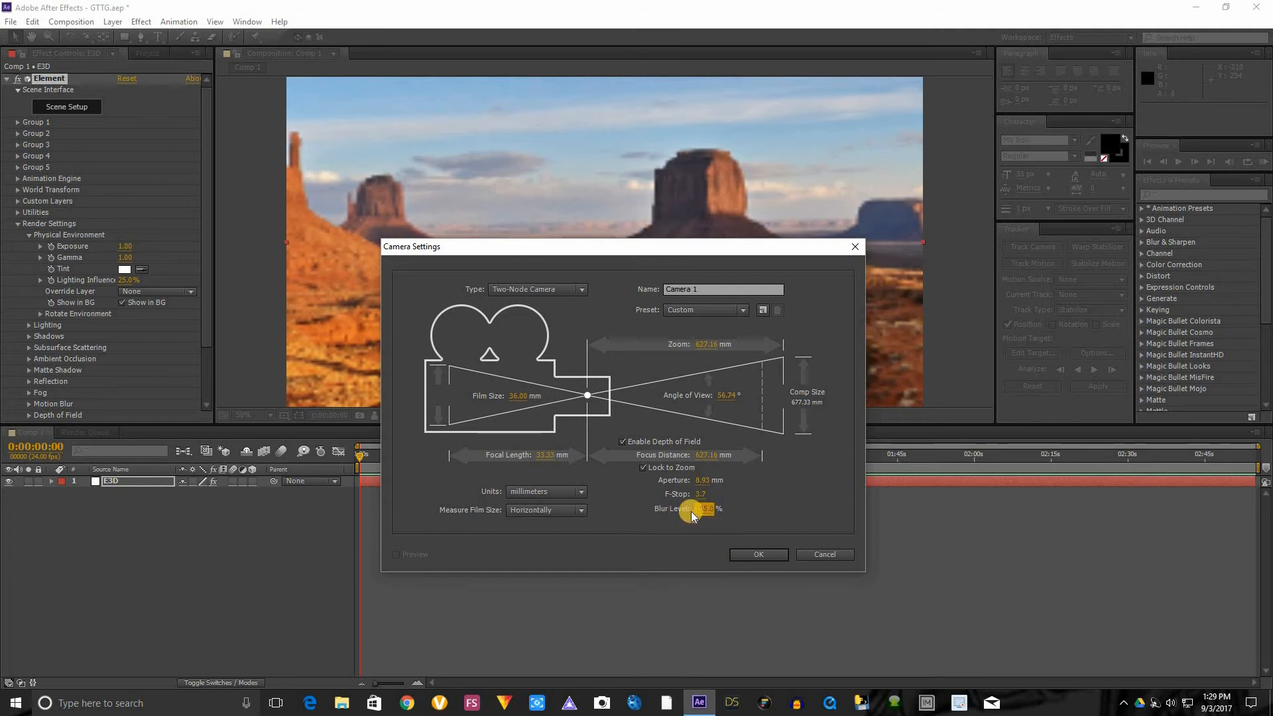
click(757, 554)
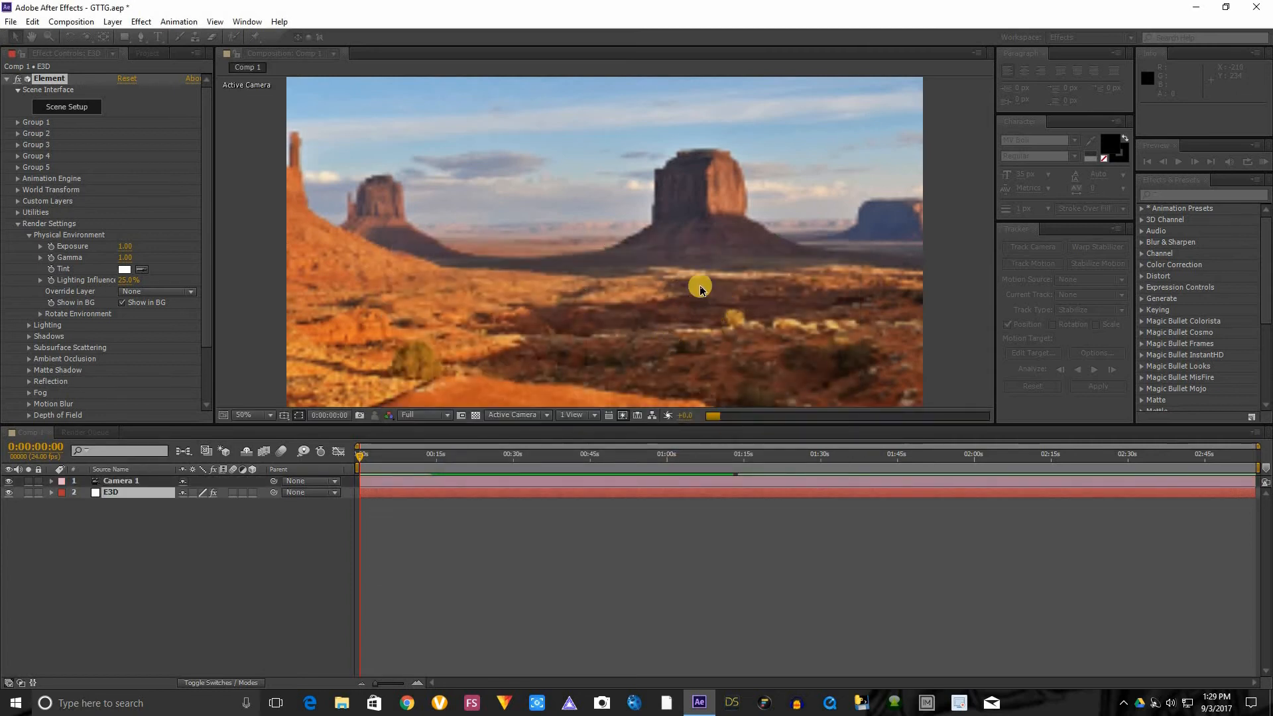
mouse_move(654, 358)
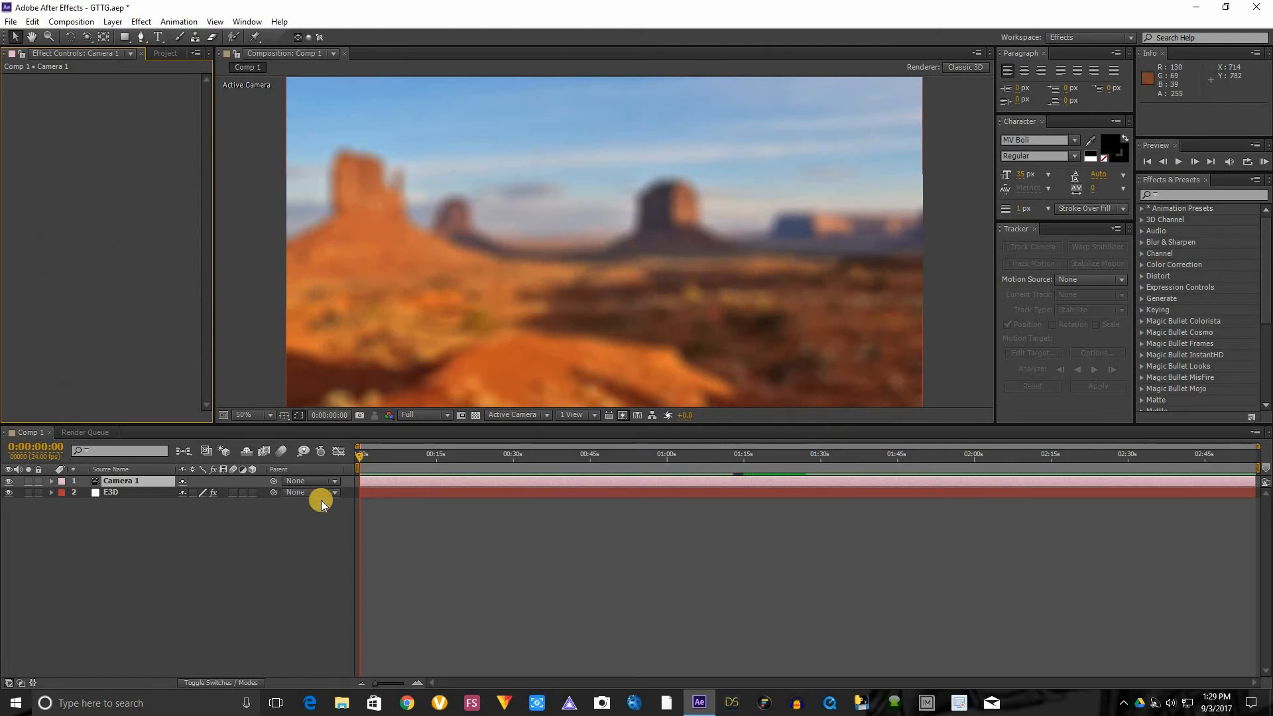
mouse_move(565, 336)
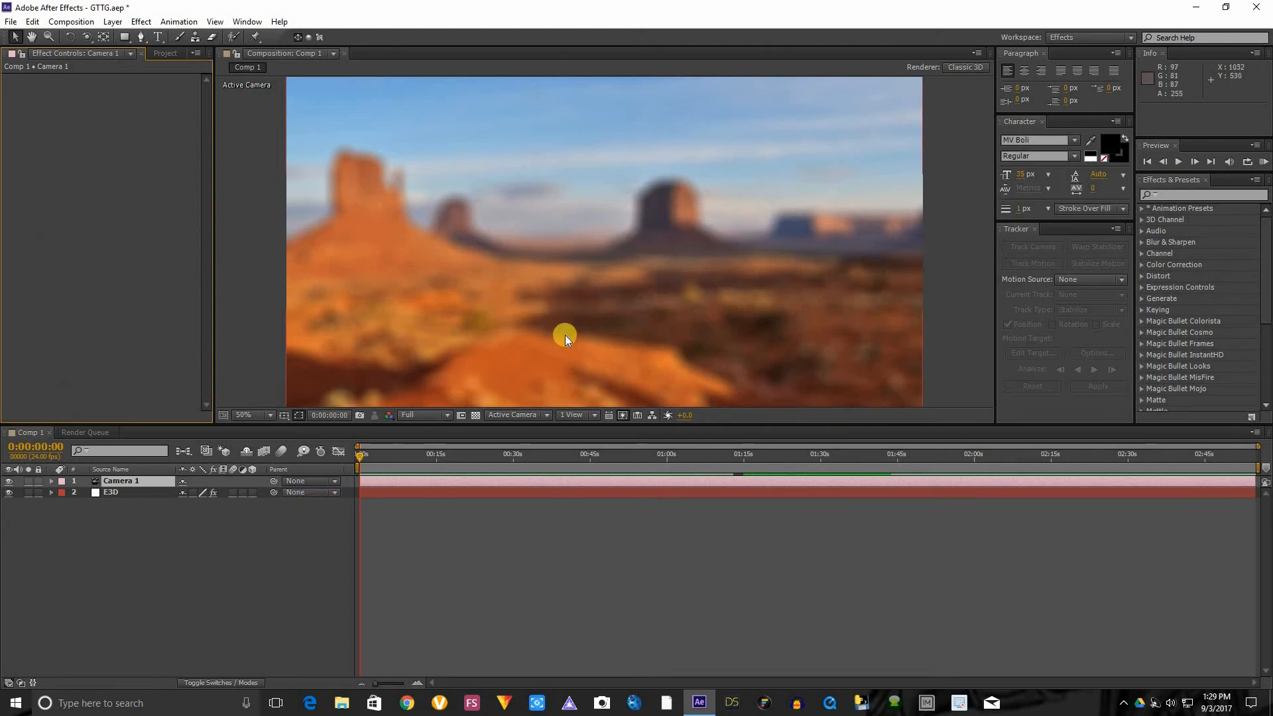
mouse_move(525, 360)
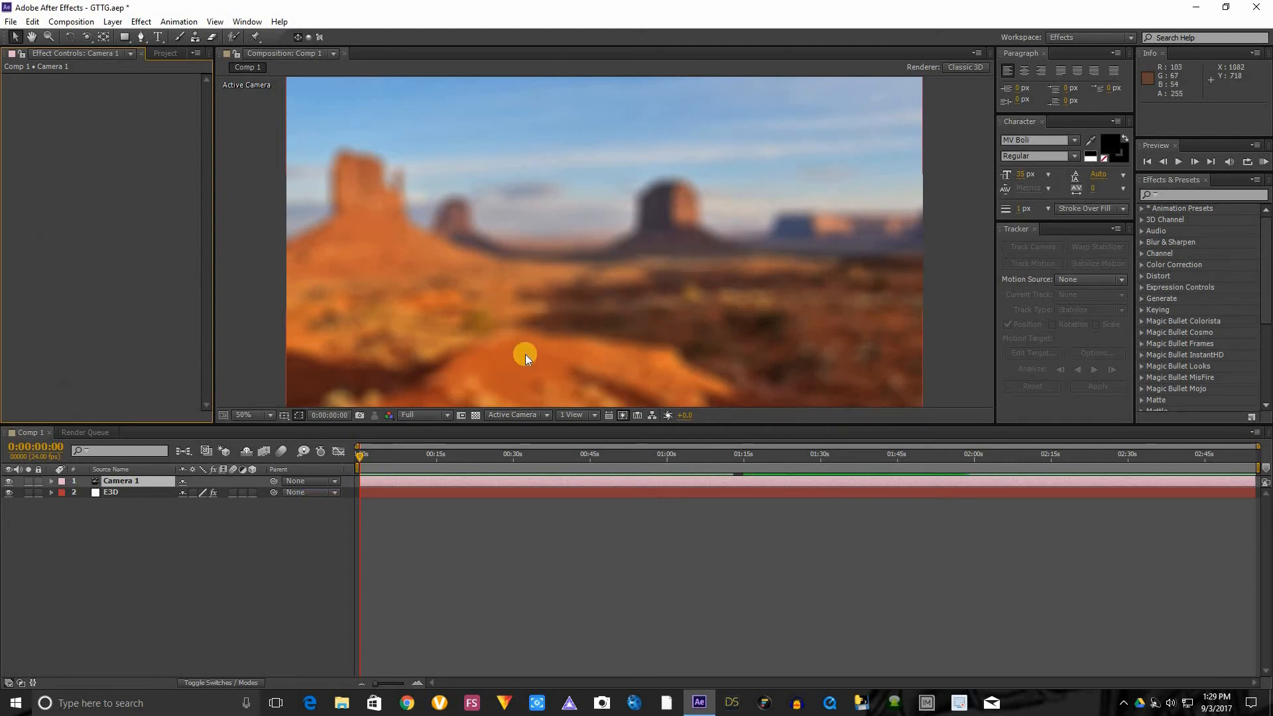
mouse_move(528, 397)
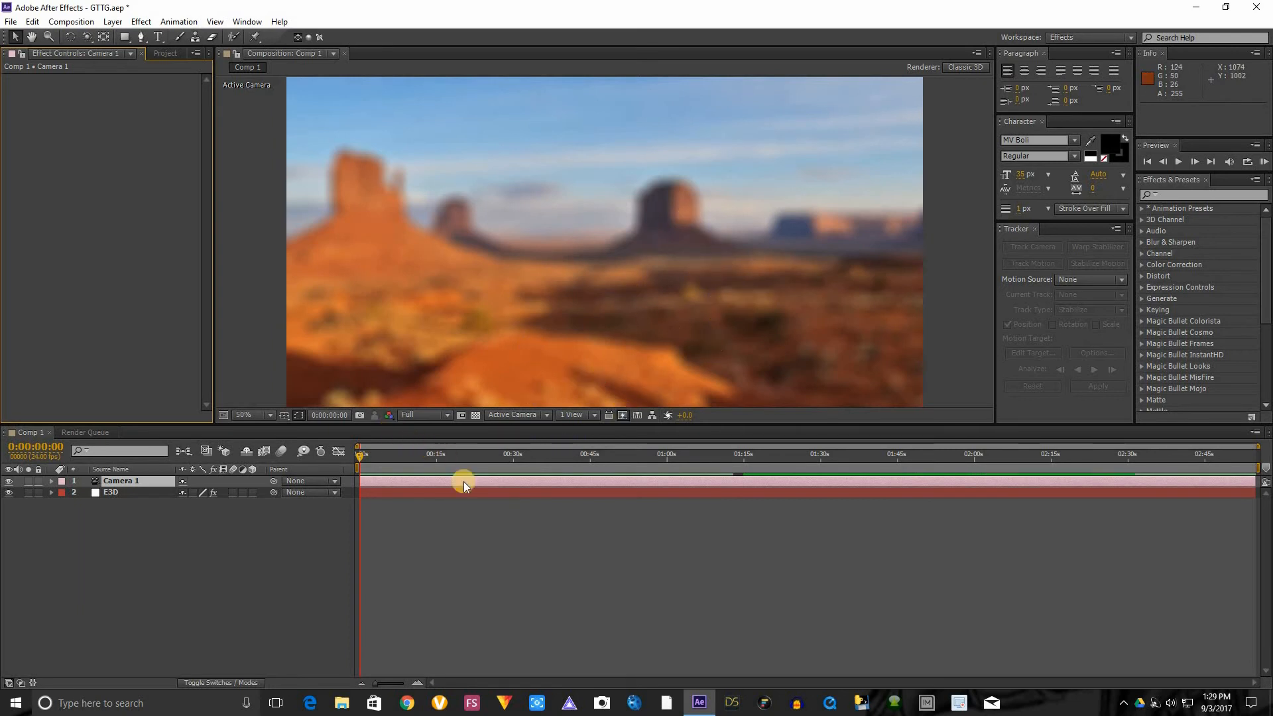
mouse_move(501, 335)
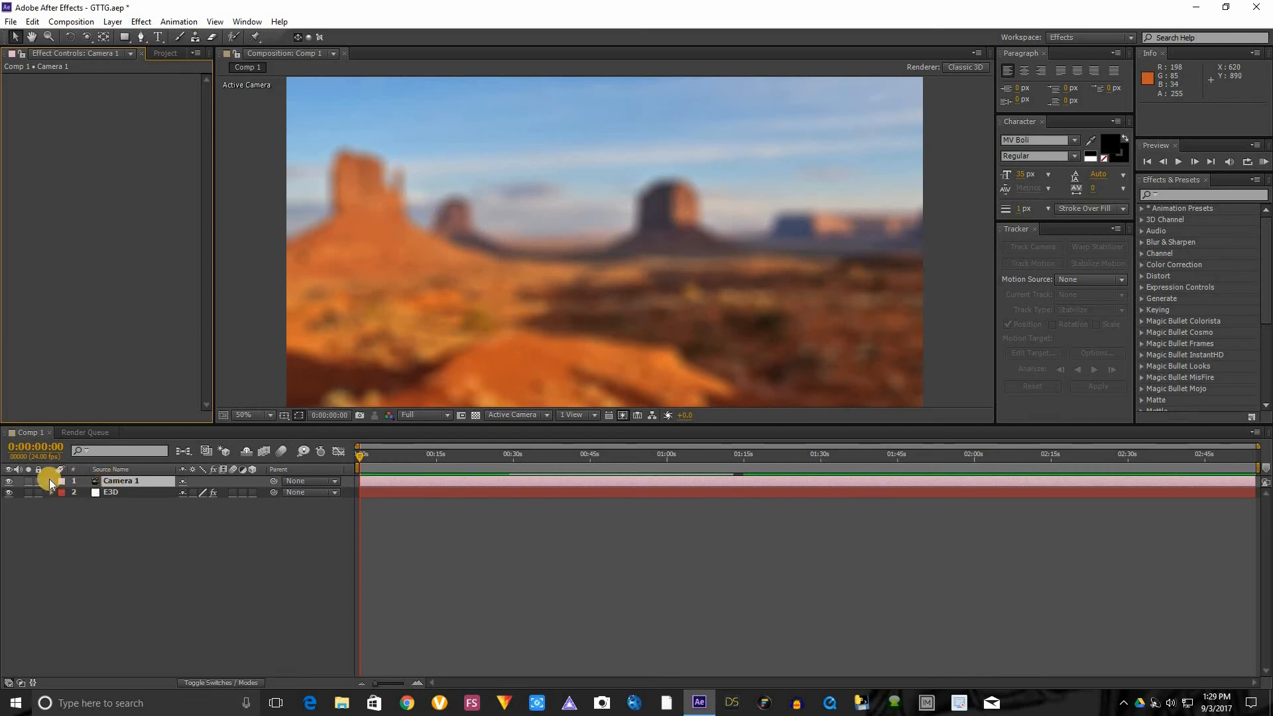
Step: Expand Camera 1's Camera Options and set Depth of Field to On
click(64, 481)
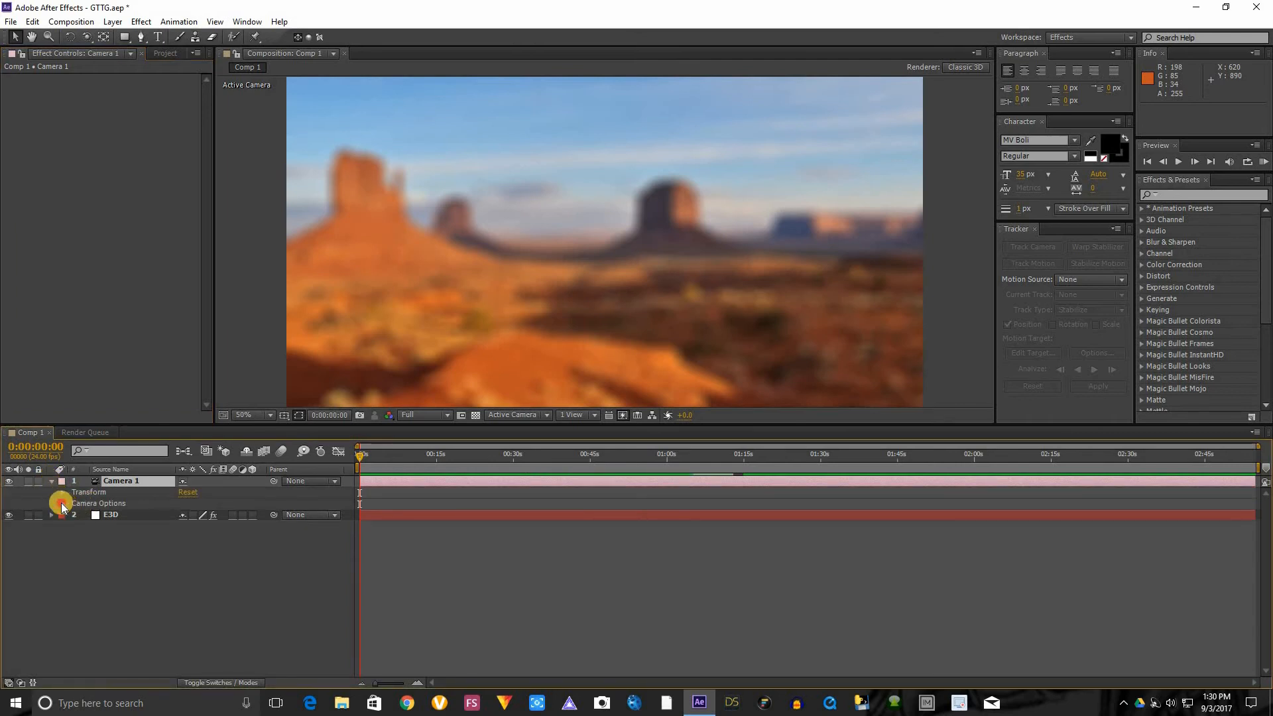
click(62, 503)
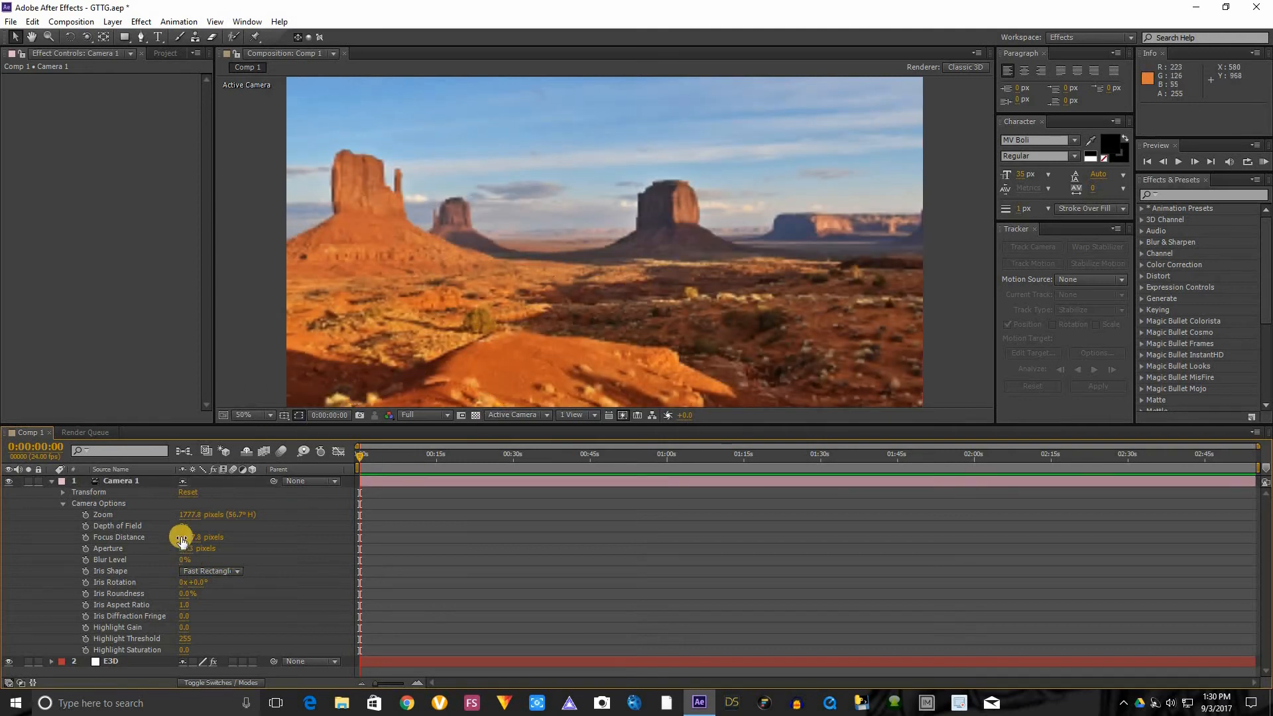
click(184, 525)
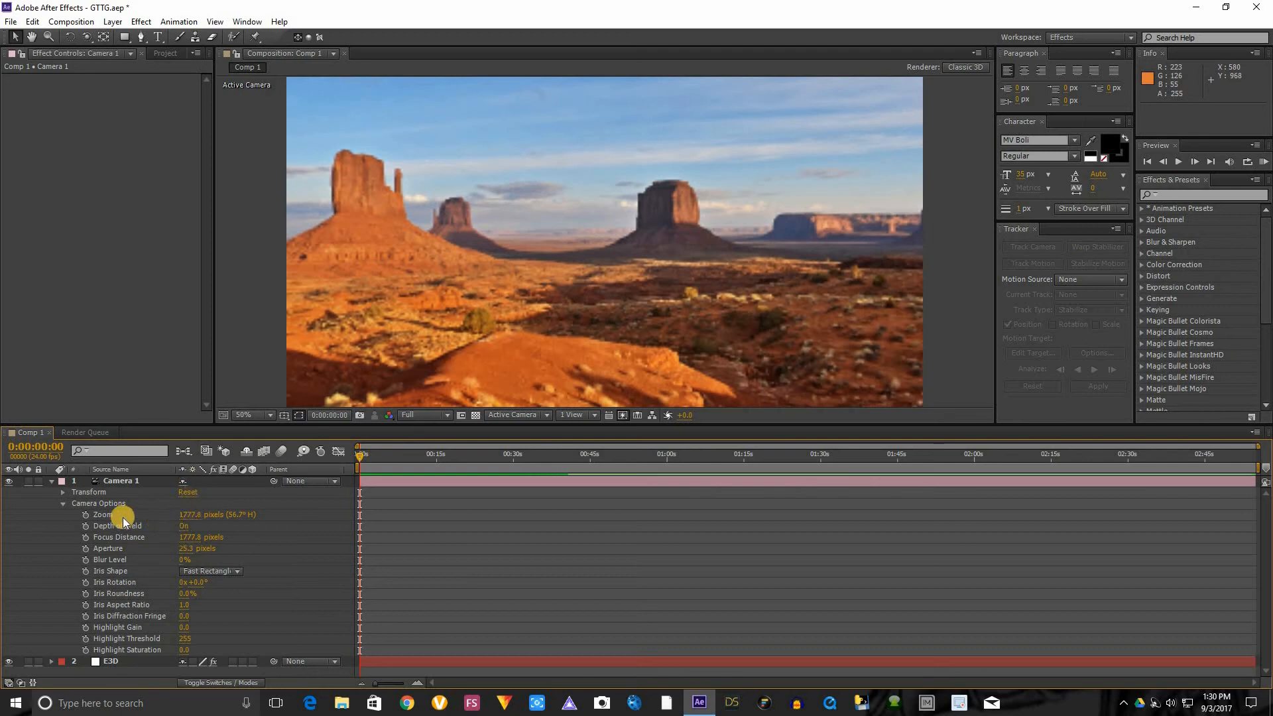
mouse_move(561, 415)
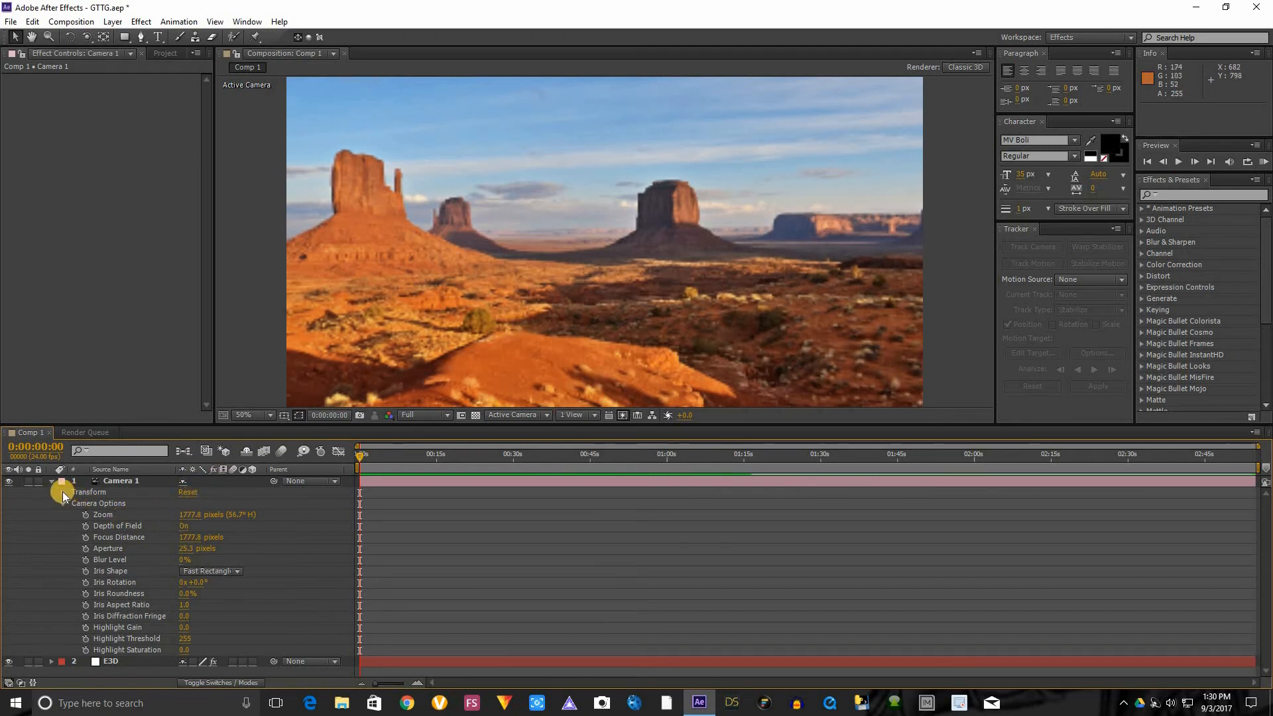
Step: Reveal Camera 1's position and rotation properties, then trim Comp 1 to its roughly 13-second work area
click(64, 492)
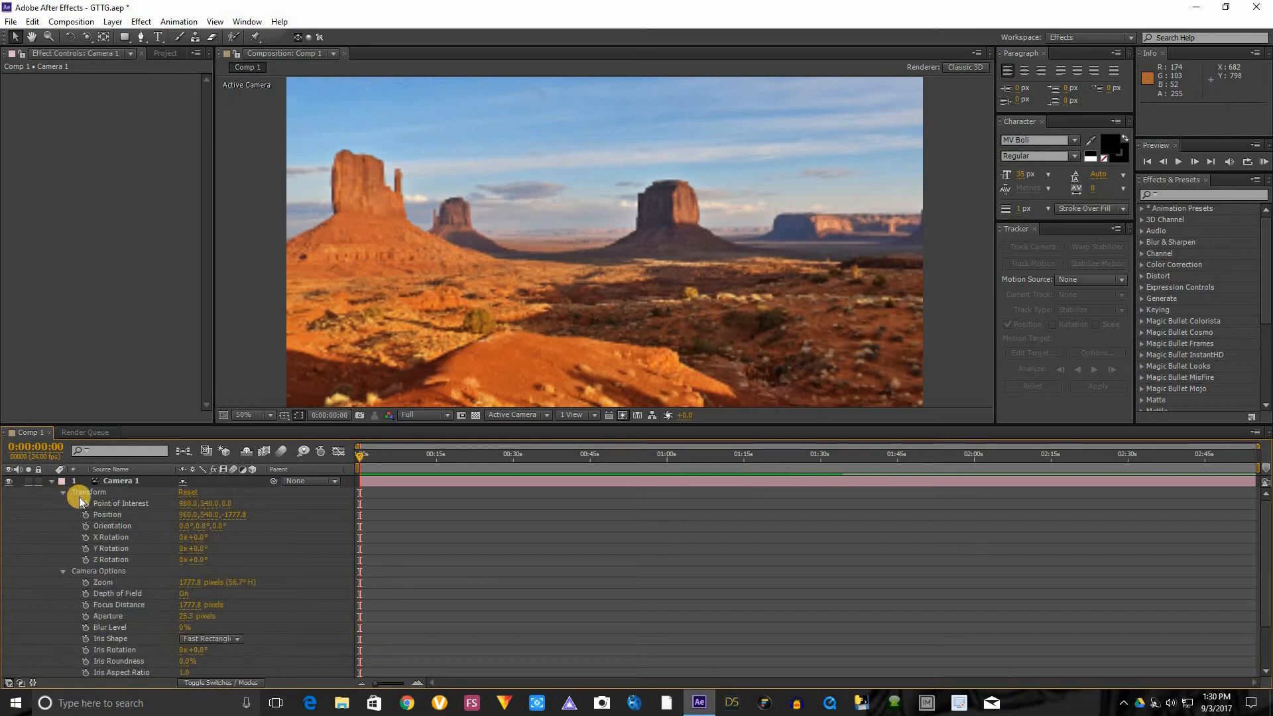
mouse_move(715, 292)
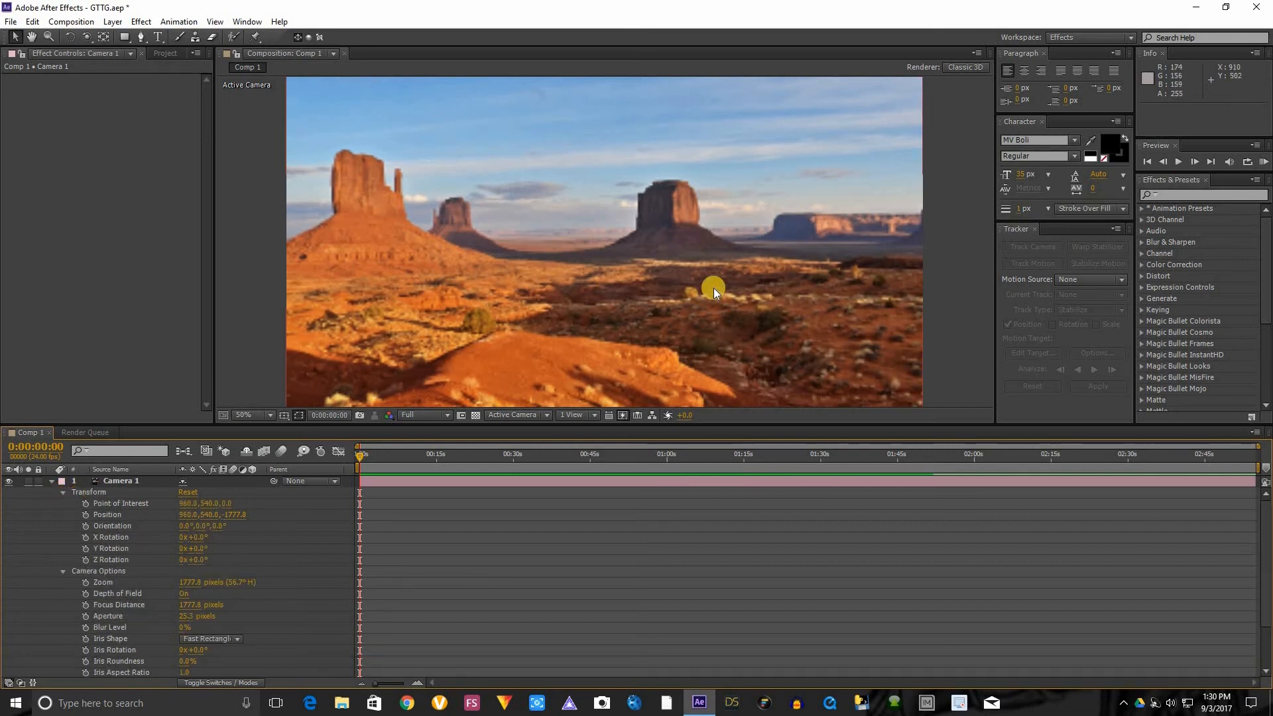
mouse_move(453, 264)
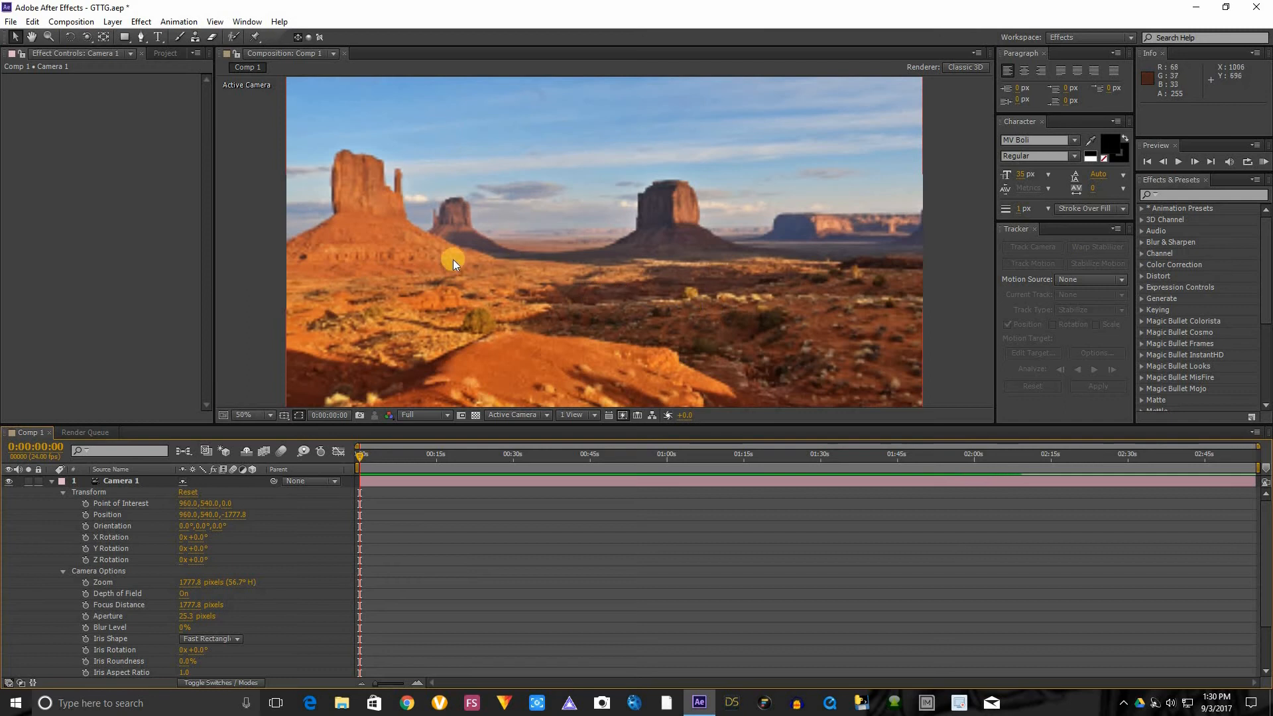
mouse_move(826, 266)
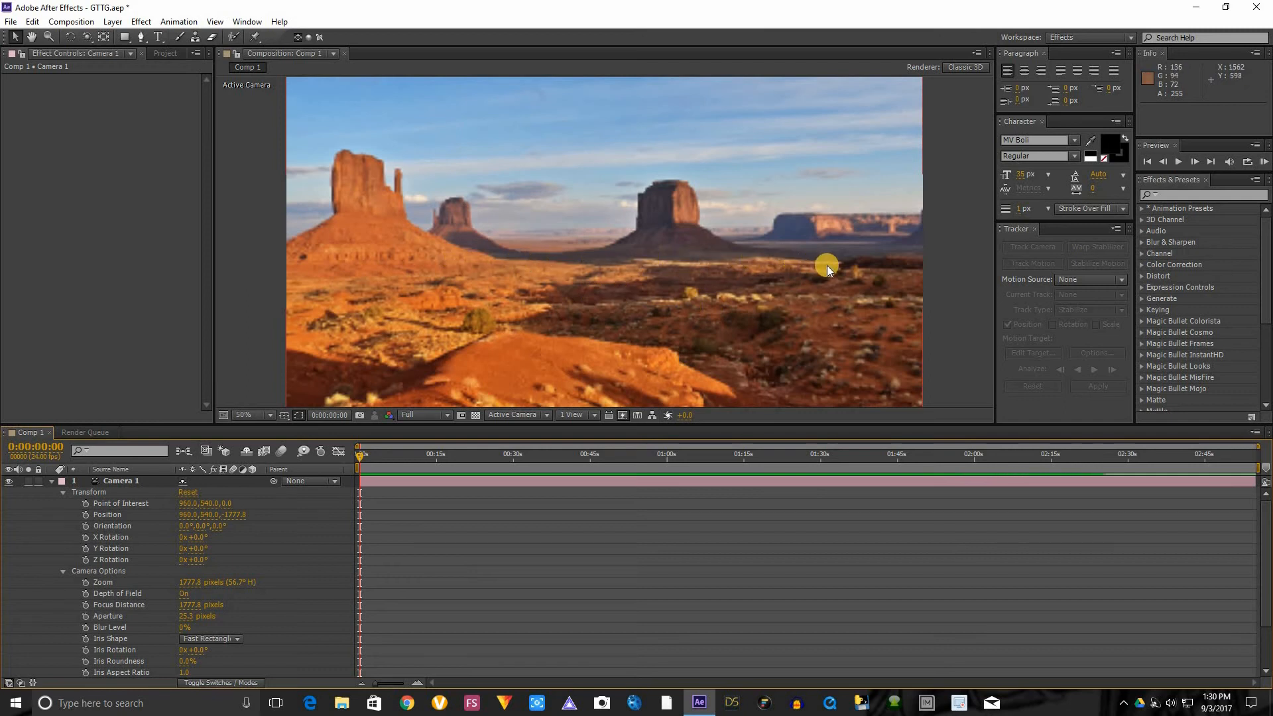
mouse_move(88, 506)
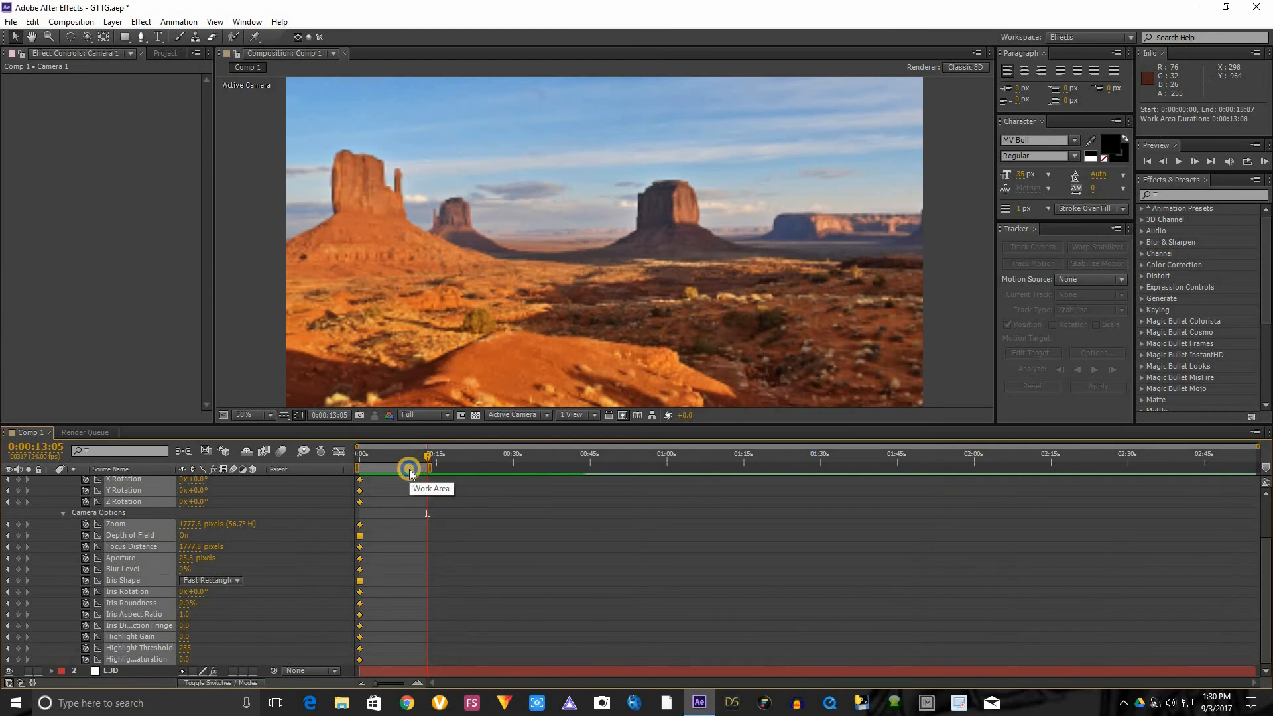
right_click(410, 468)
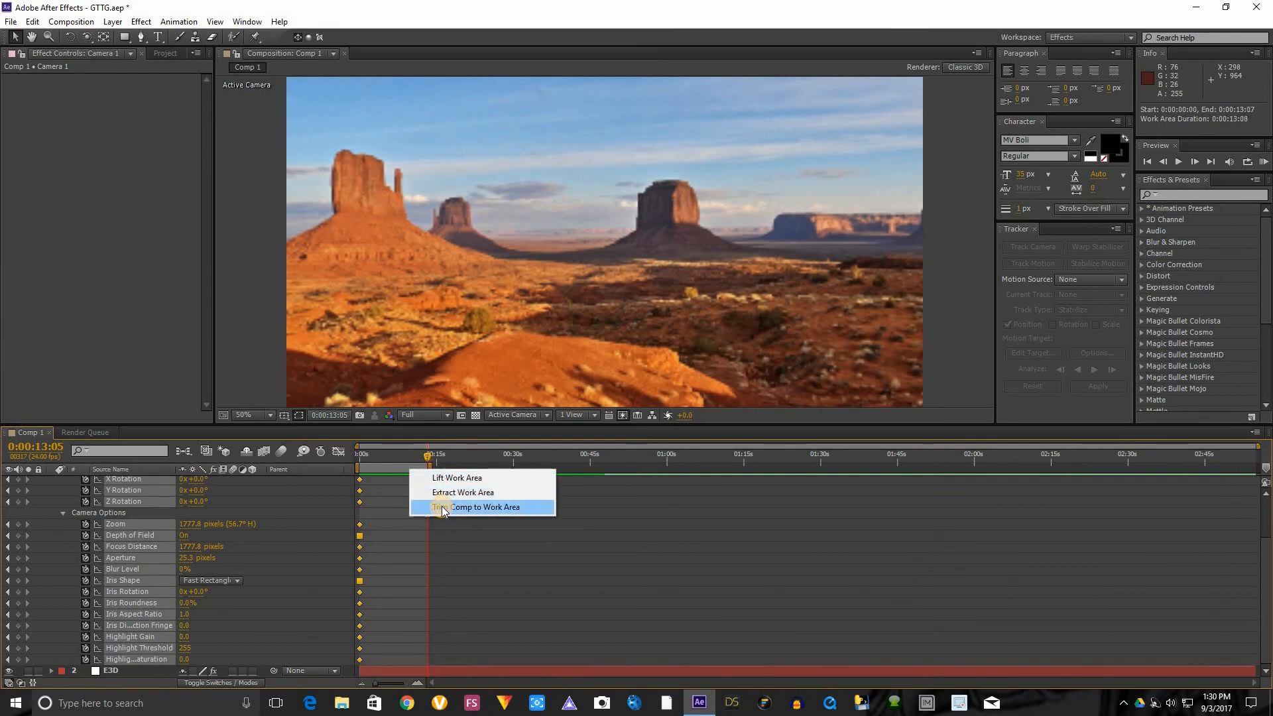
click(479, 506)
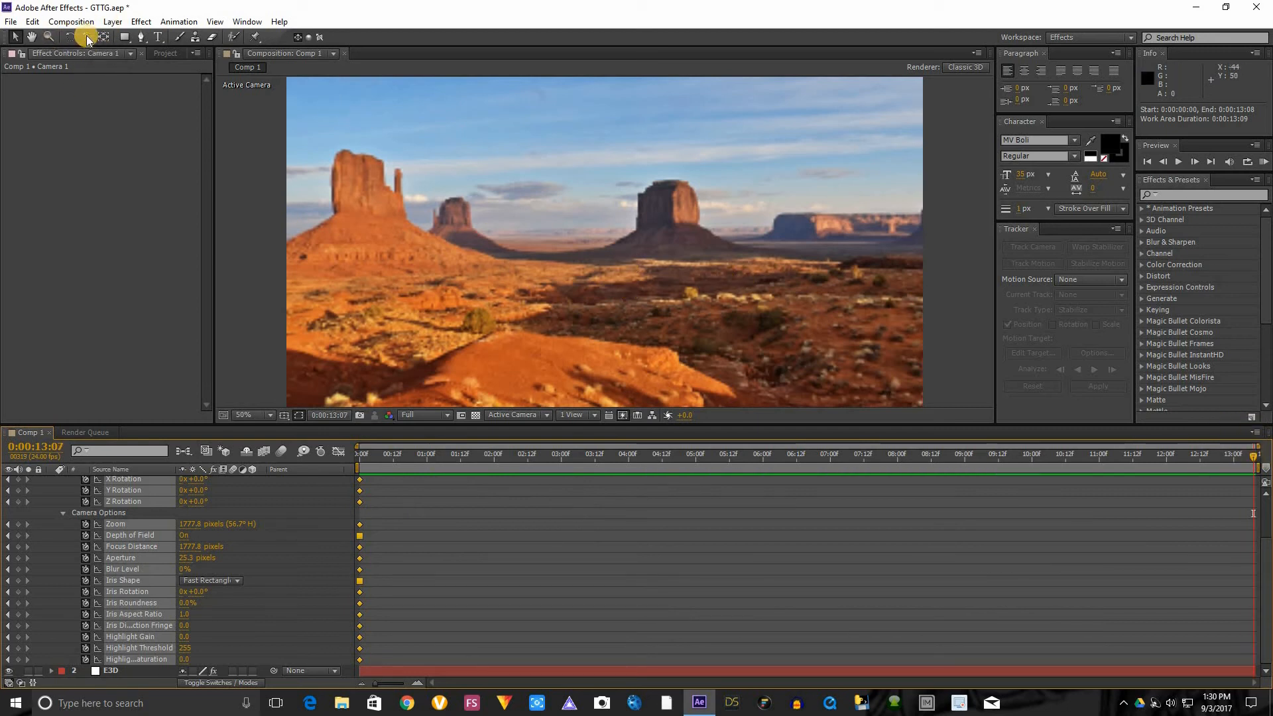
Step: Switch to the Orbit Camera Tool and move the time indicator toward the end of Comp 1
click(85, 37)
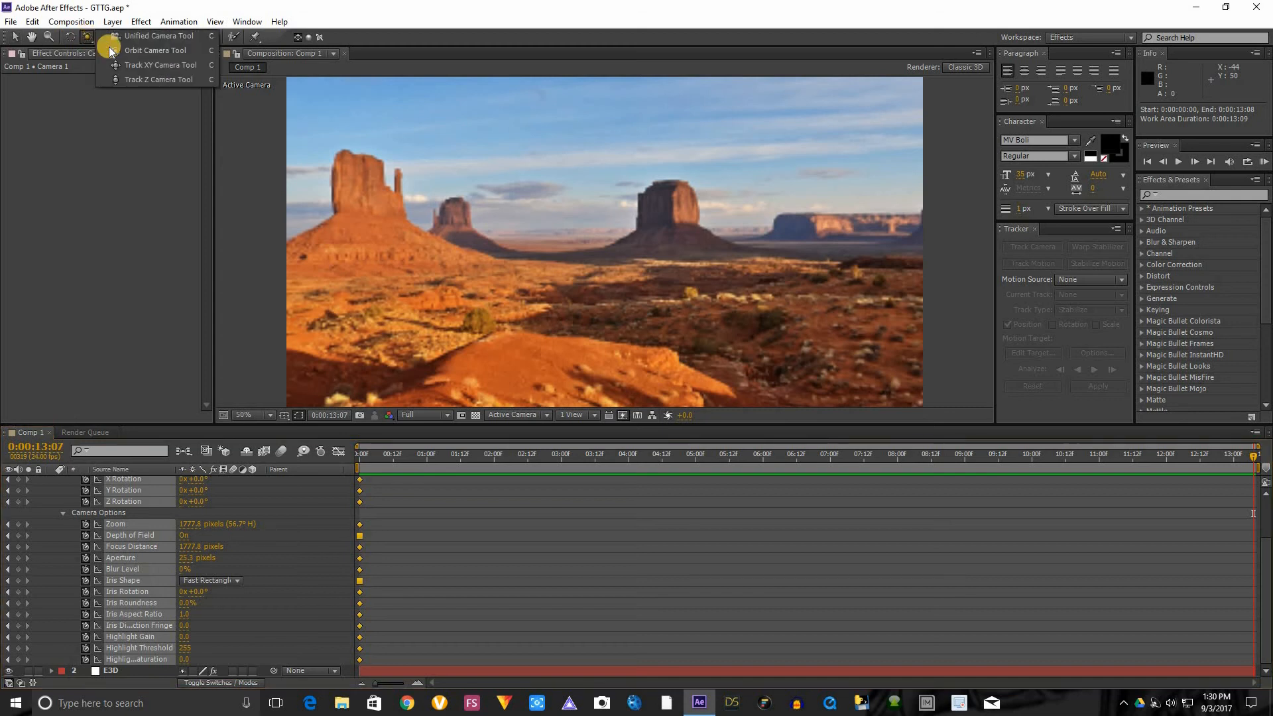
click(159, 35)
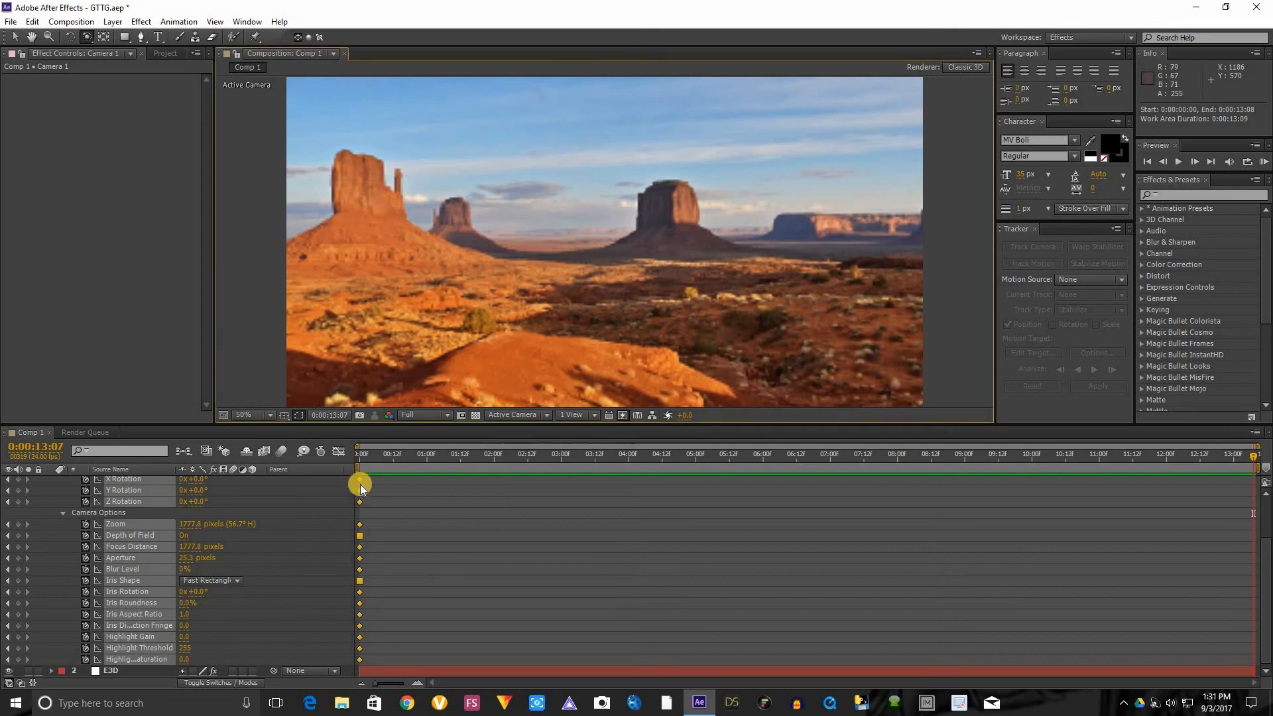
click(358, 453)
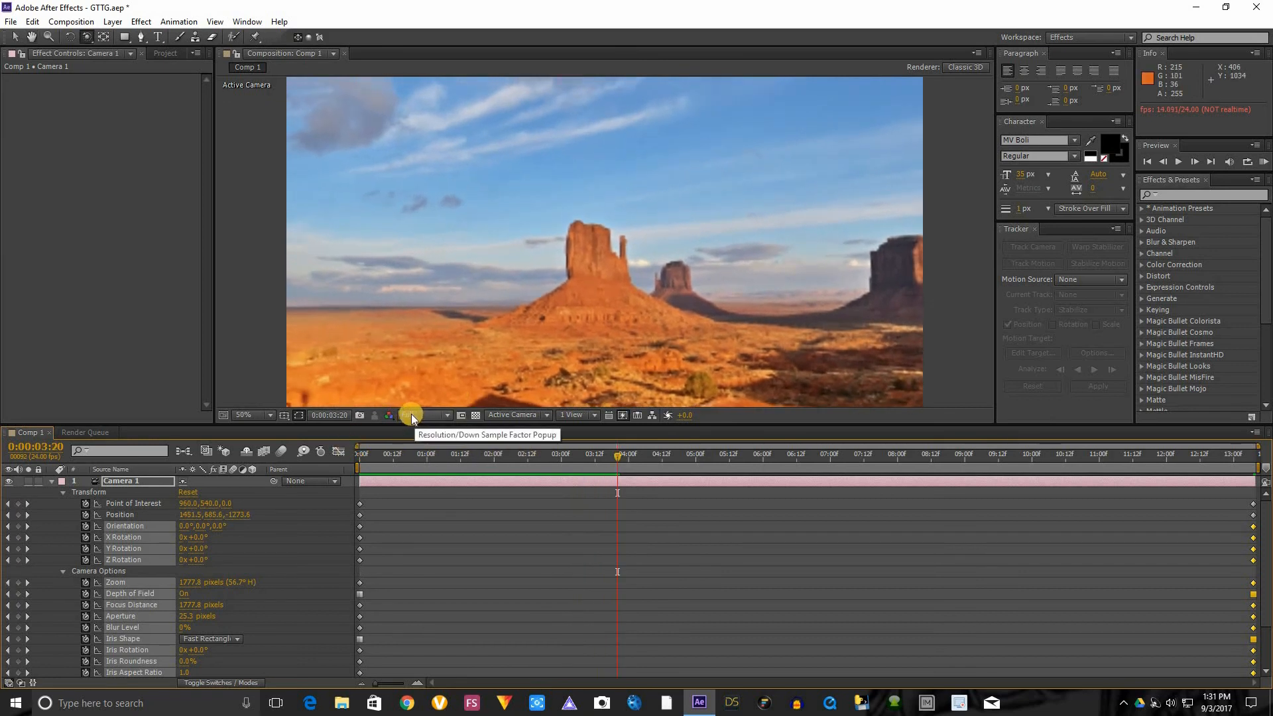
click(422, 415)
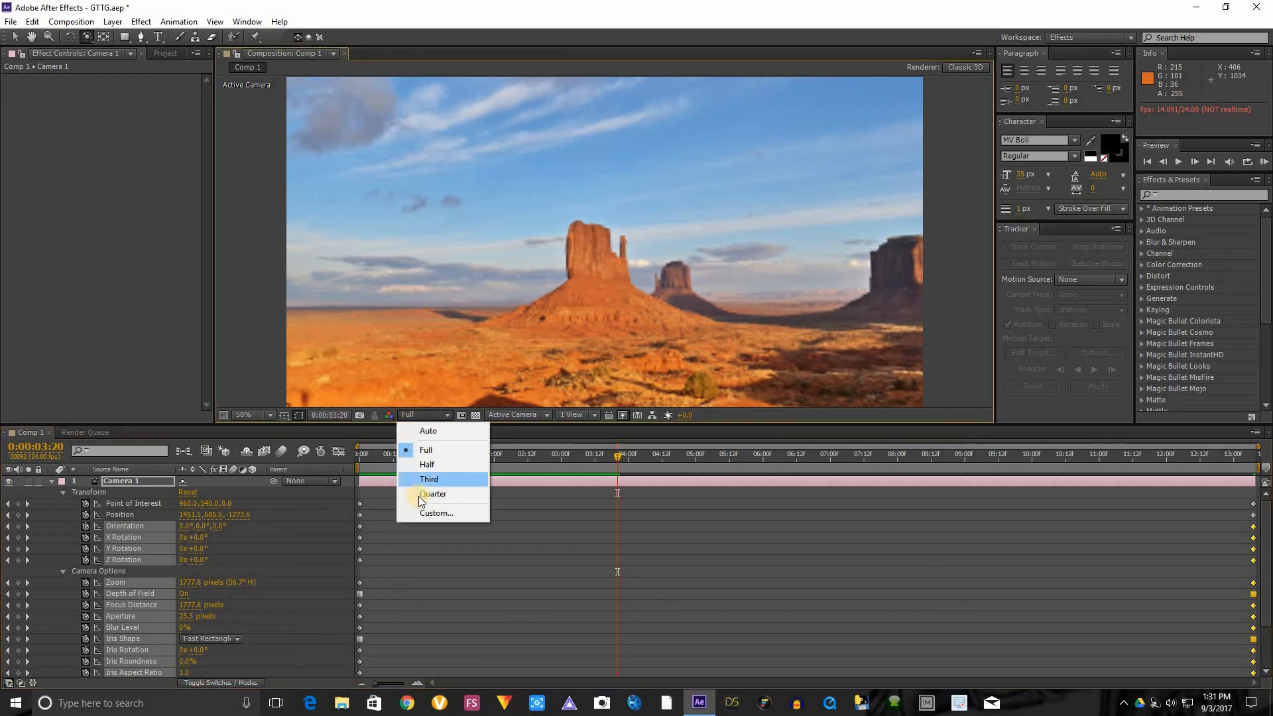
mouse_move(433, 494)
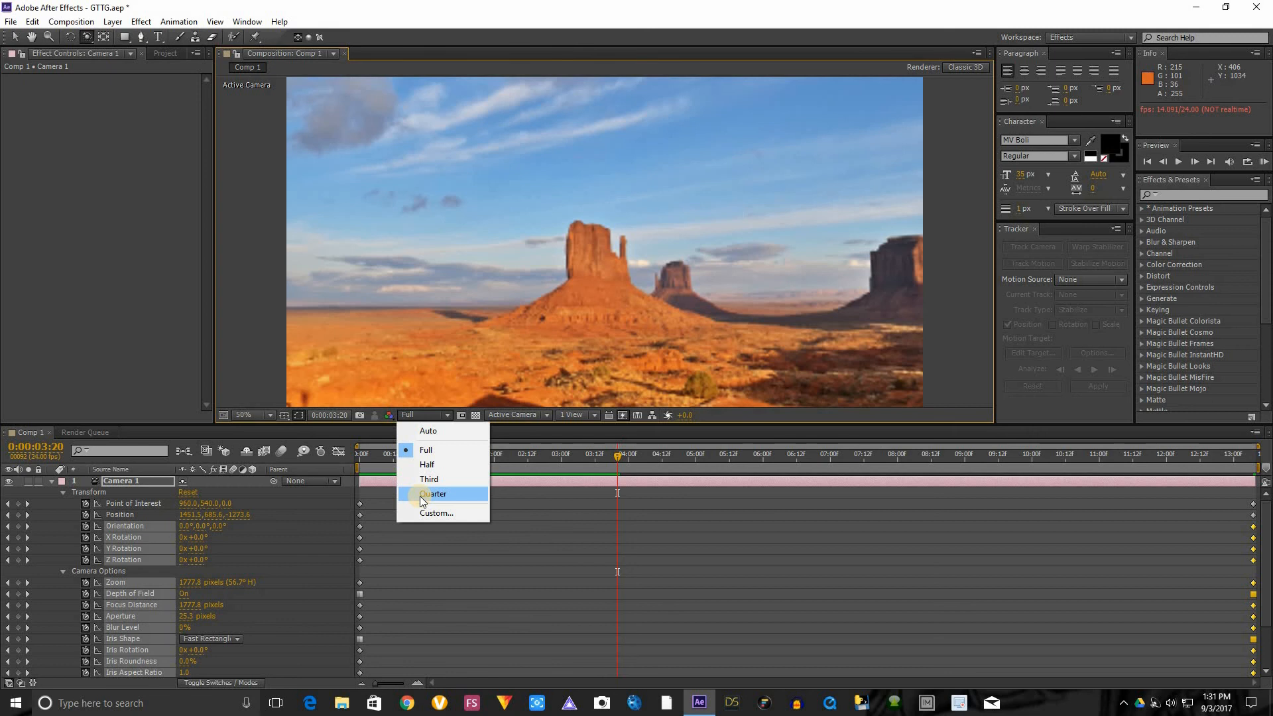
mouse_move(422, 464)
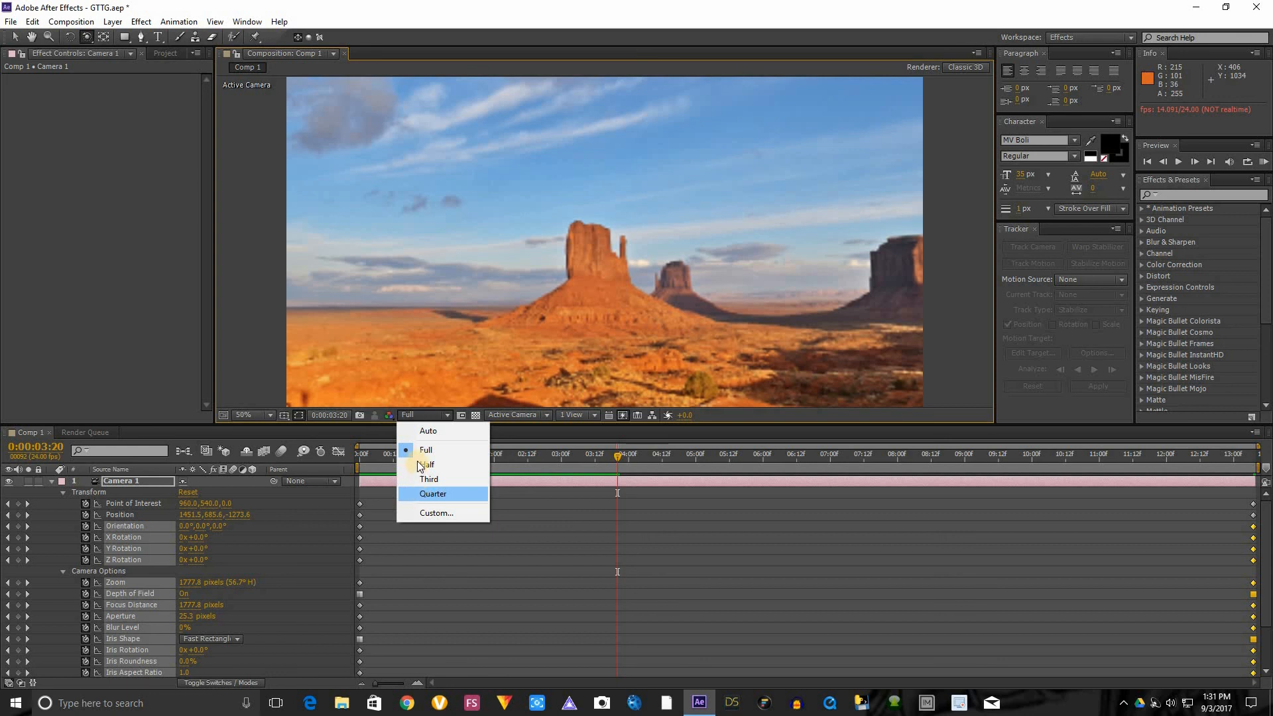
mouse_move(426, 451)
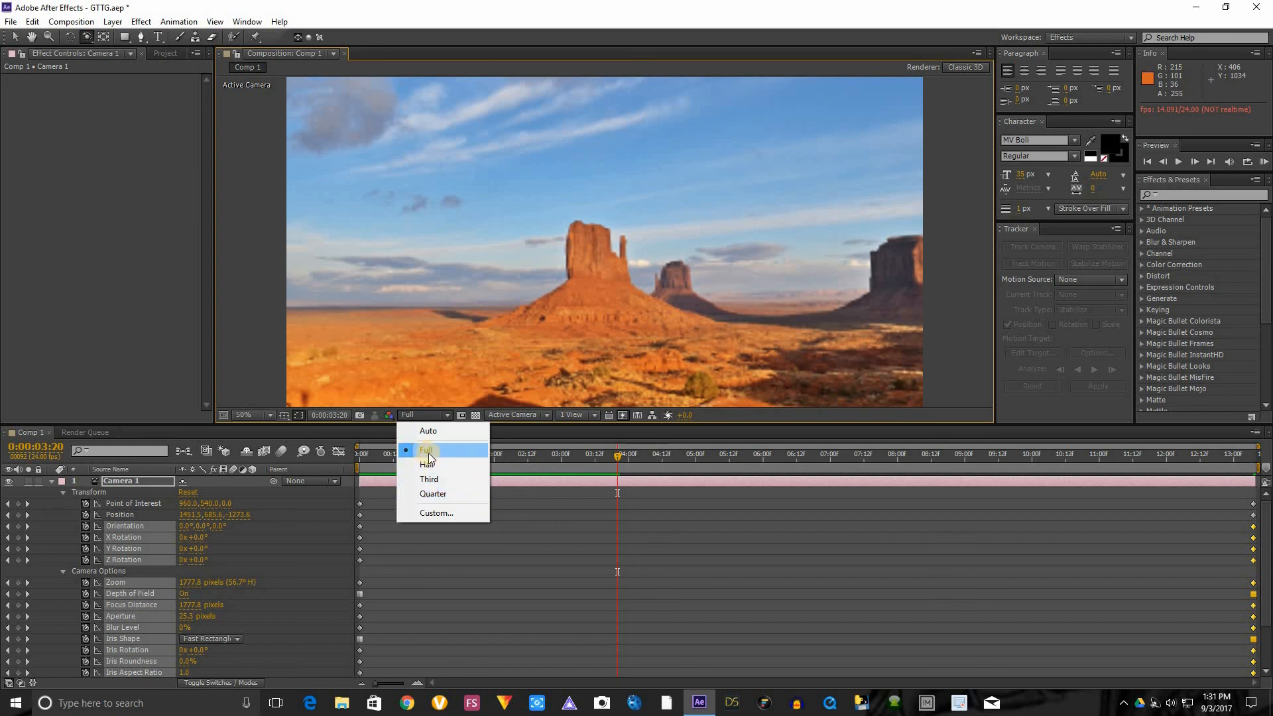
click(425, 451)
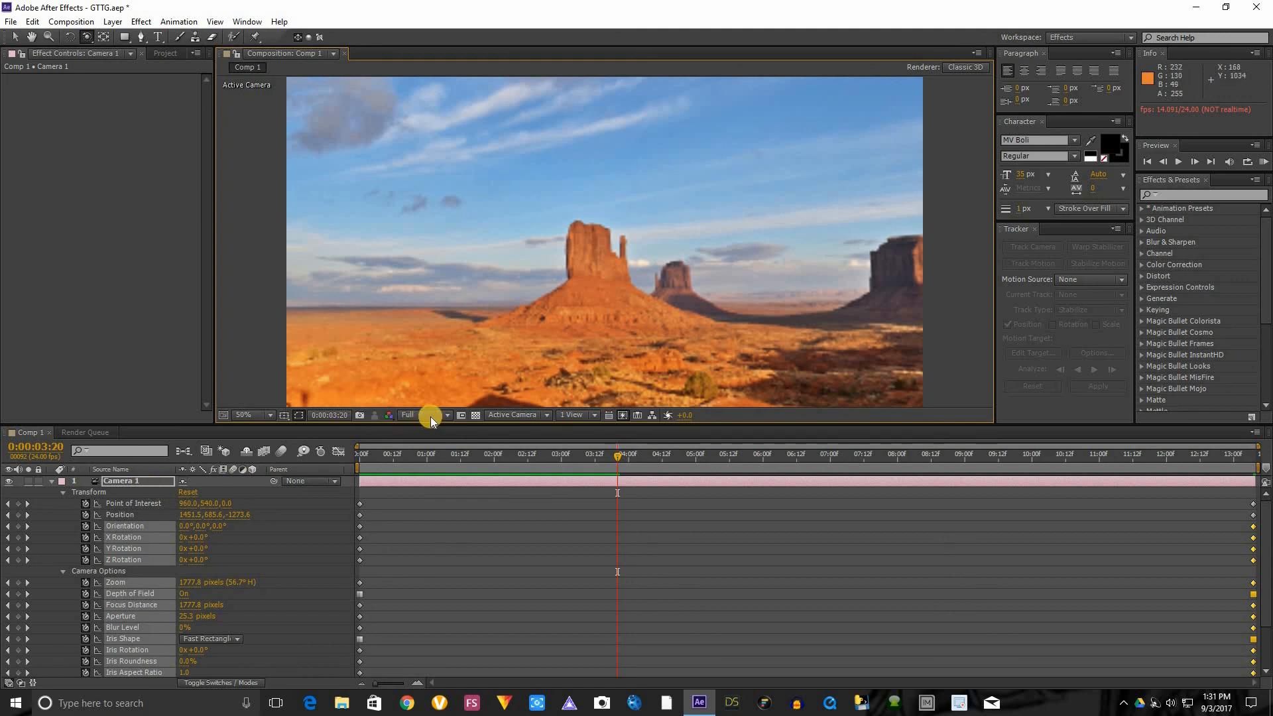
mouse_move(461, 459)
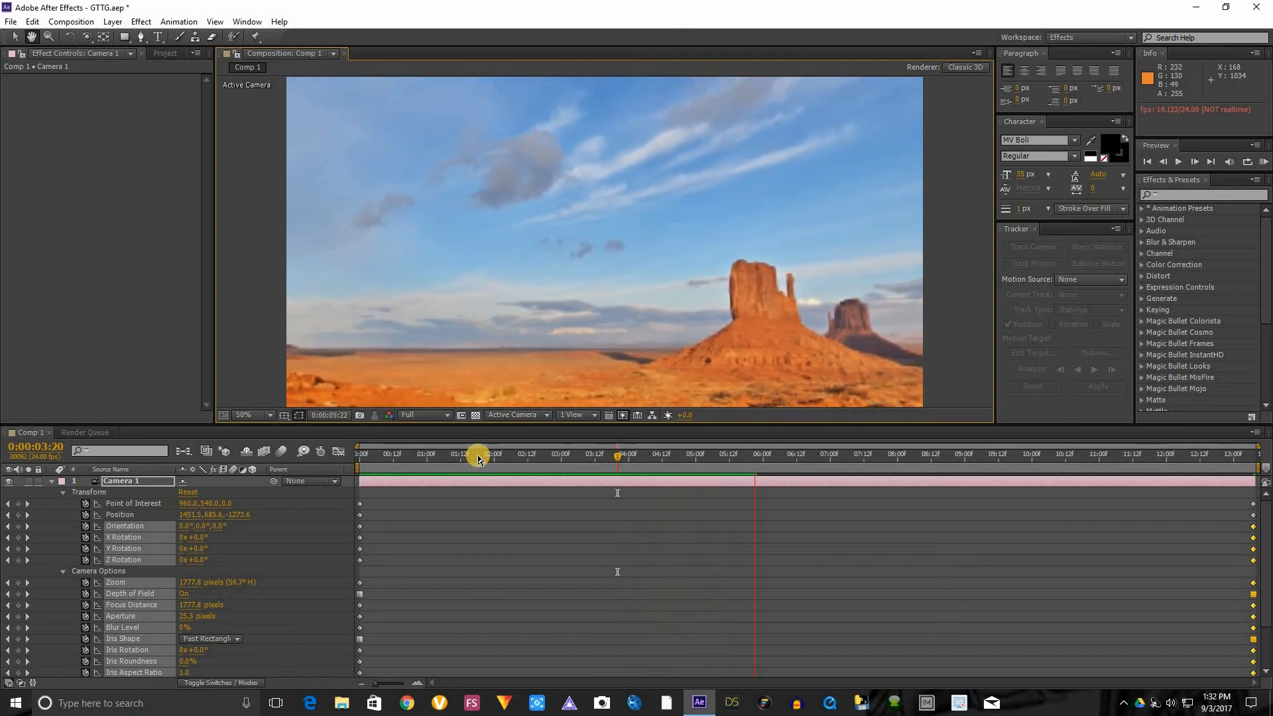
Step: Scrub the Comp 1 timeline to preview Camera 1 orbiting upward over the Monument Valley buttes
click(832, 453)
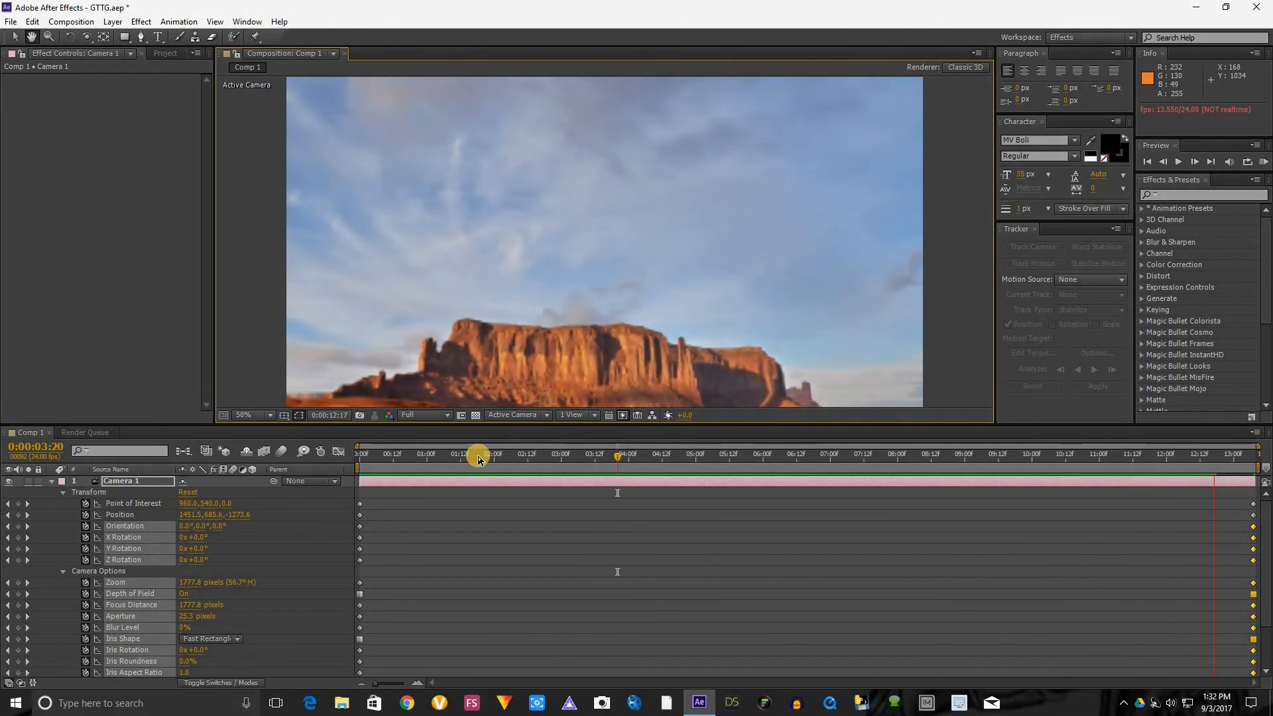
click(424, 453)
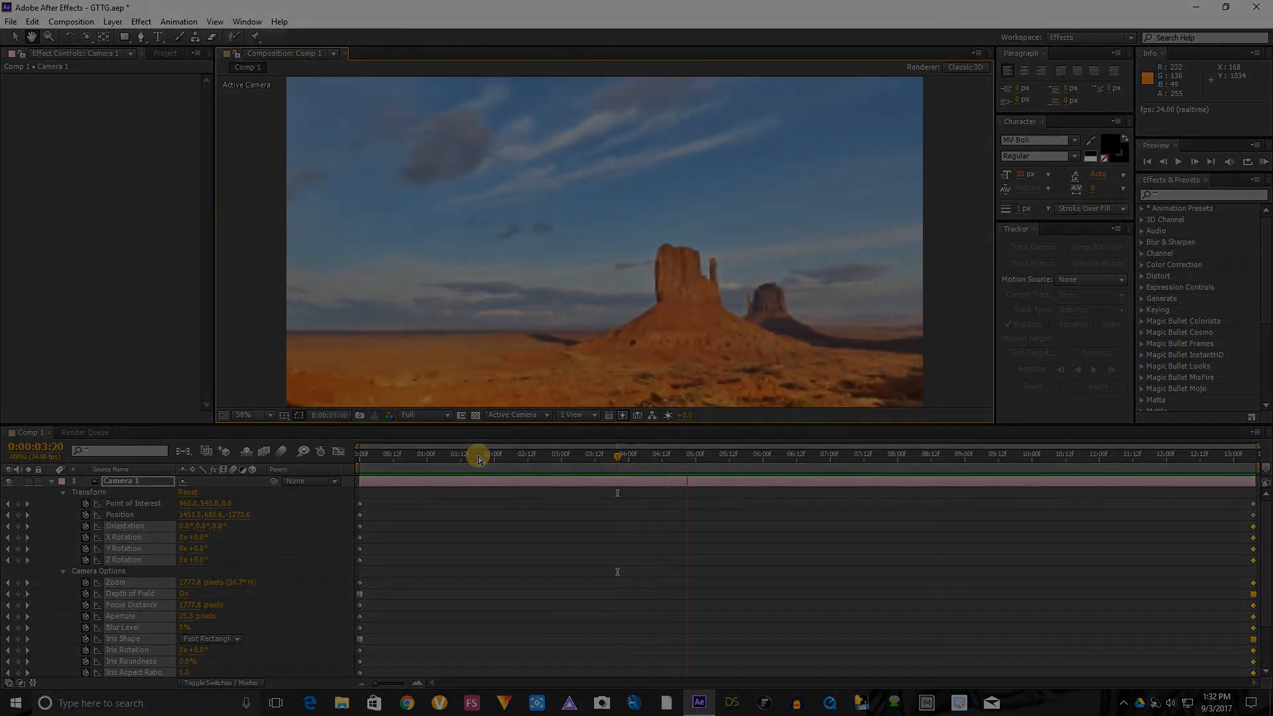
click(479, 455)
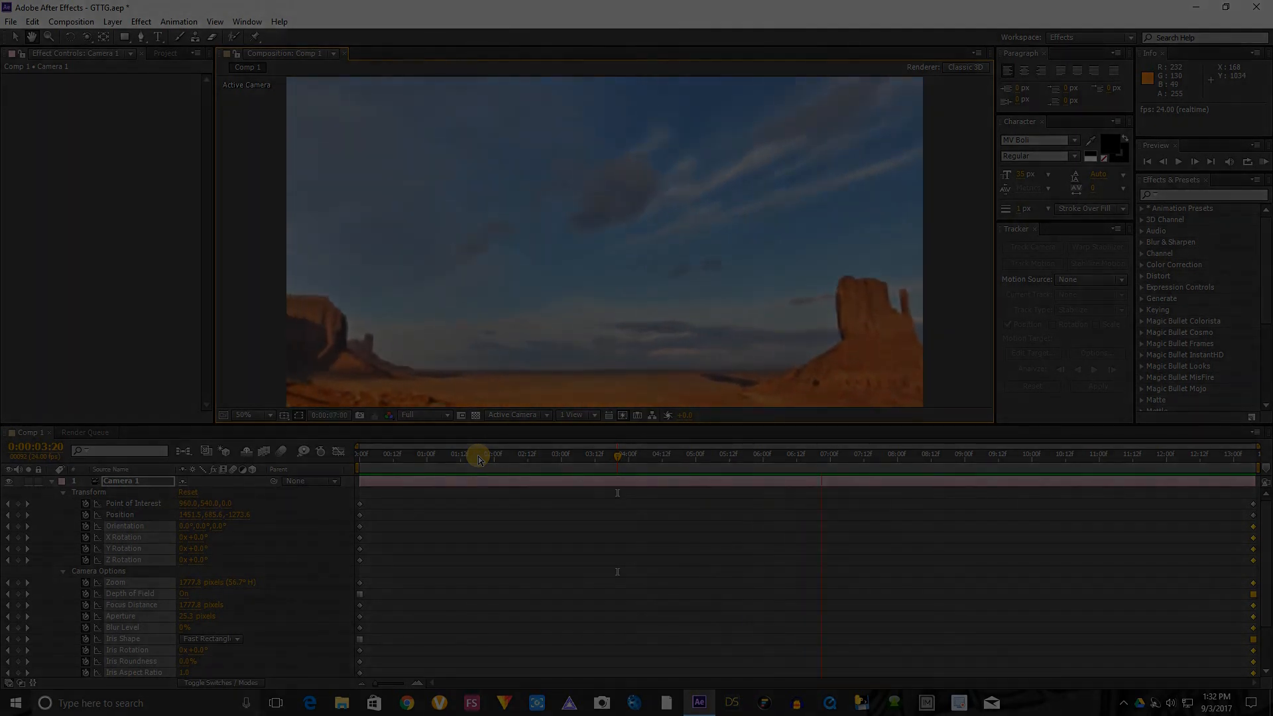